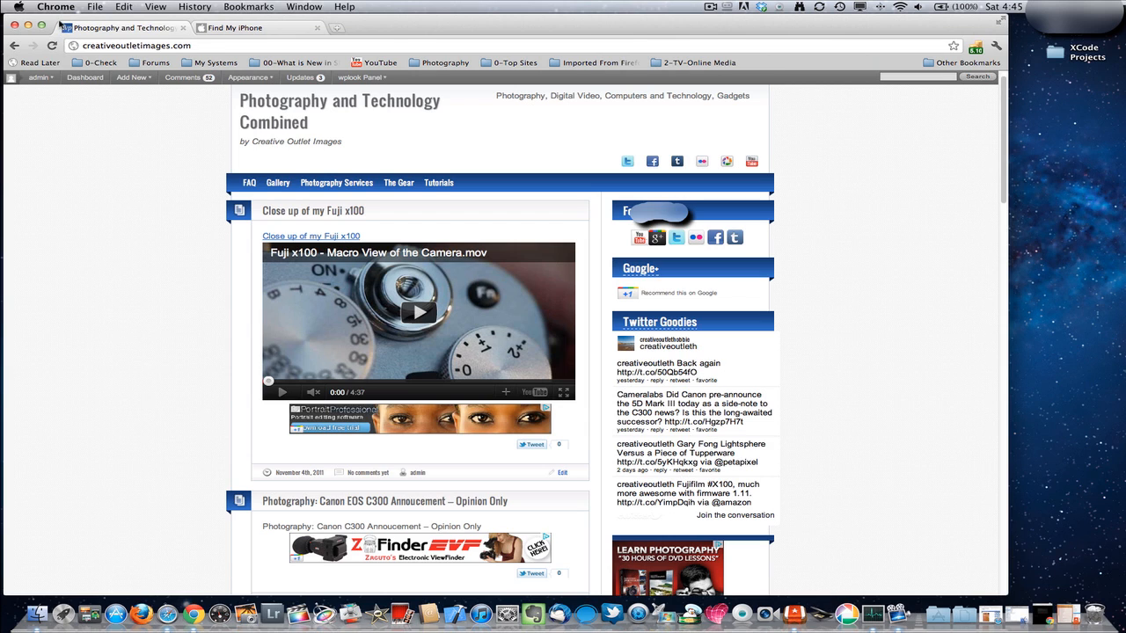
Open the Apple menu over the photography blog in Chrome.
left_click(18, 7)
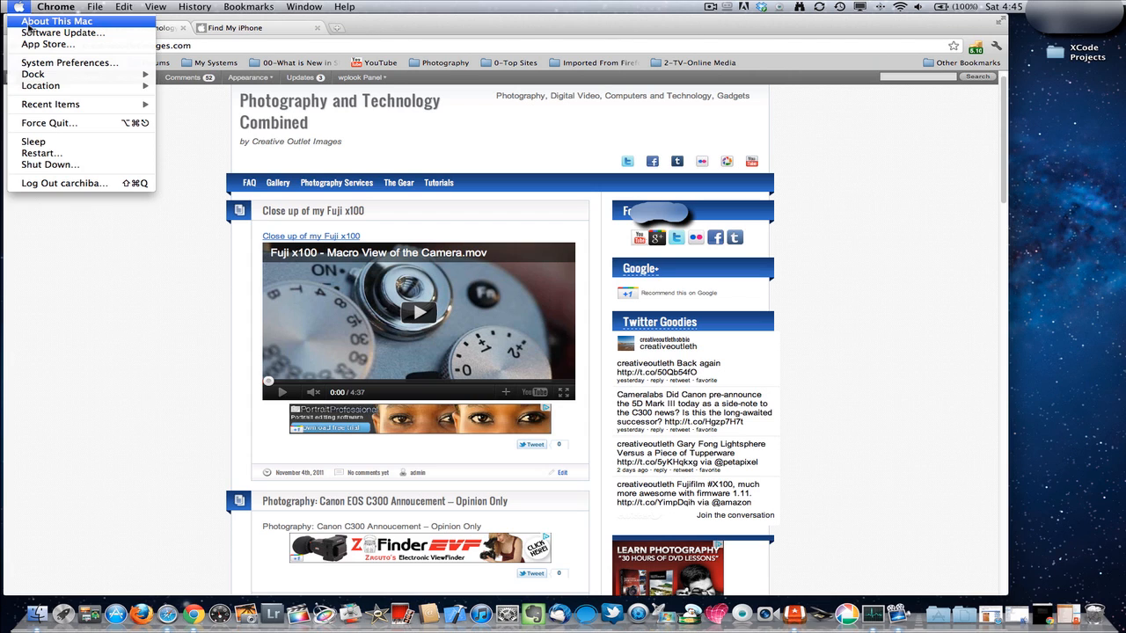
Open About This Mac, close it, then reopen it from the Apple menu.
left_click(56, 21)
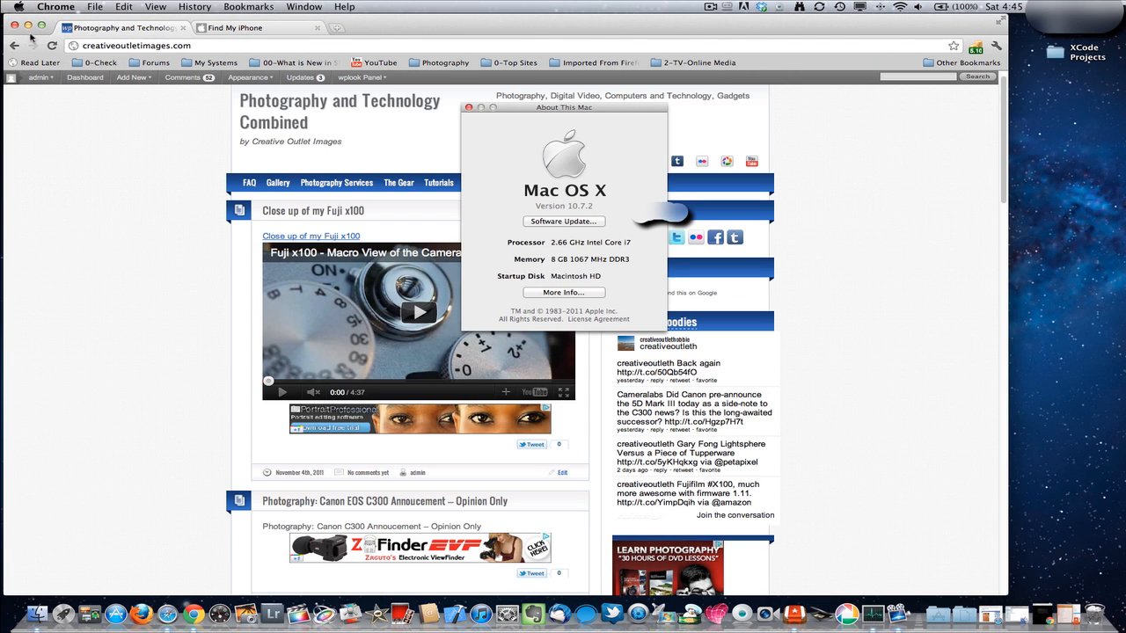
left_click(133, 77)
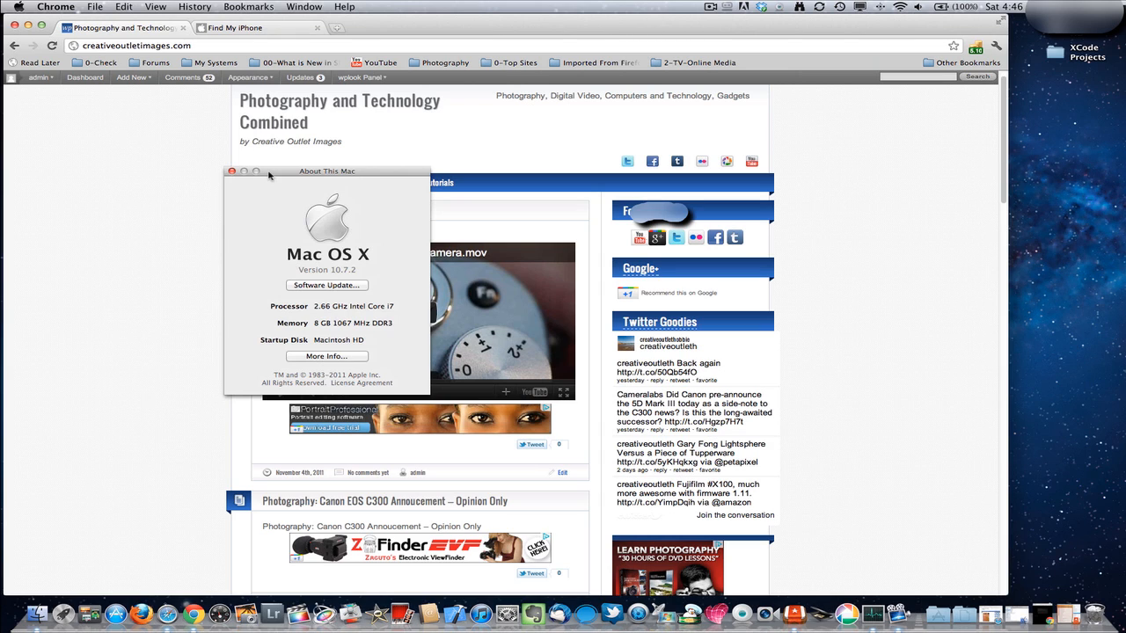
mouse_move(307, 250)
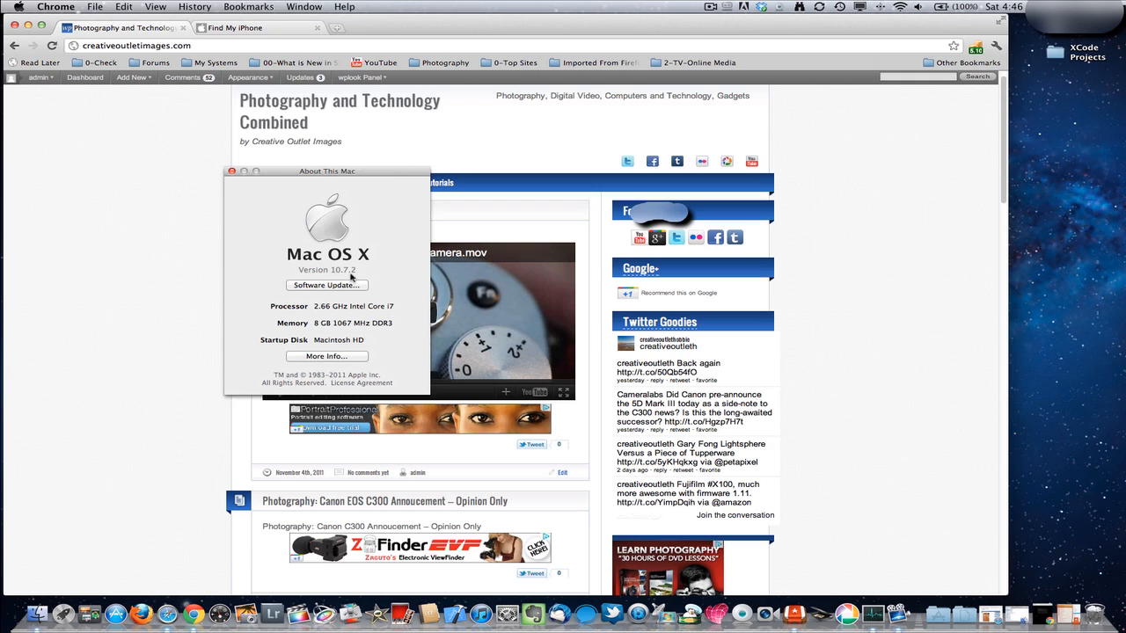
mouse_move(346, 320)
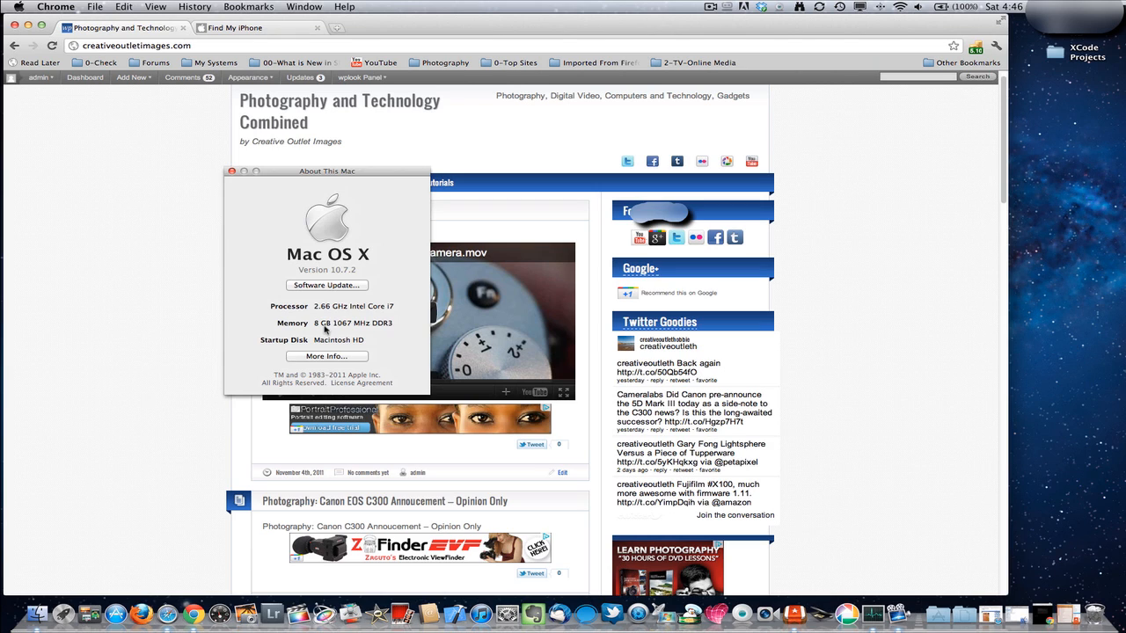
mouse_move(287, 221)
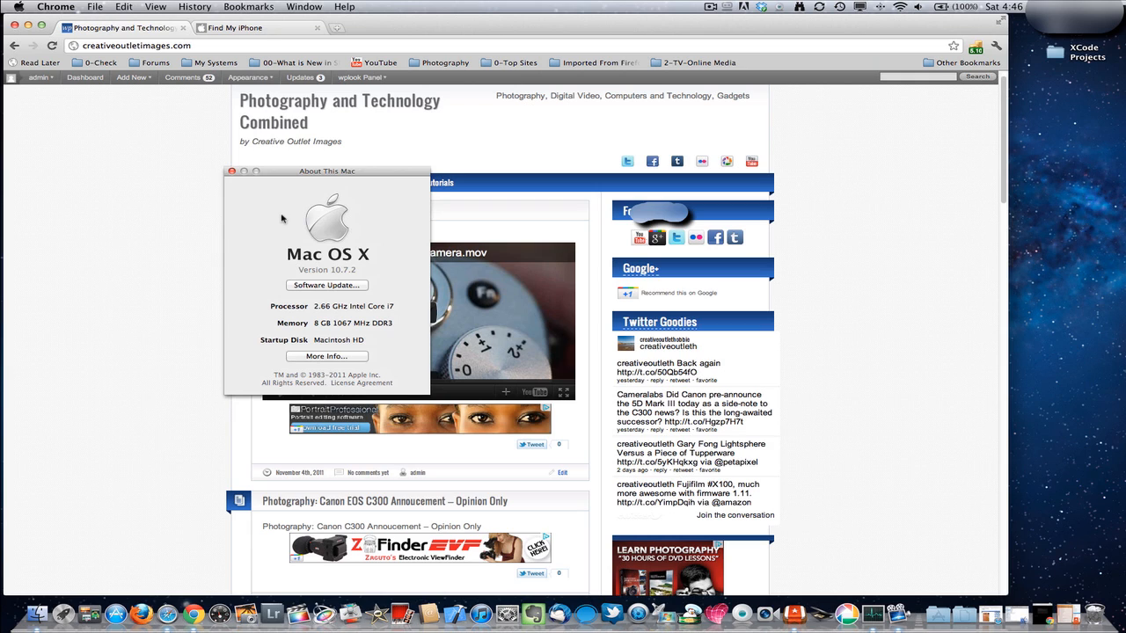
mouse_move(269, 208)
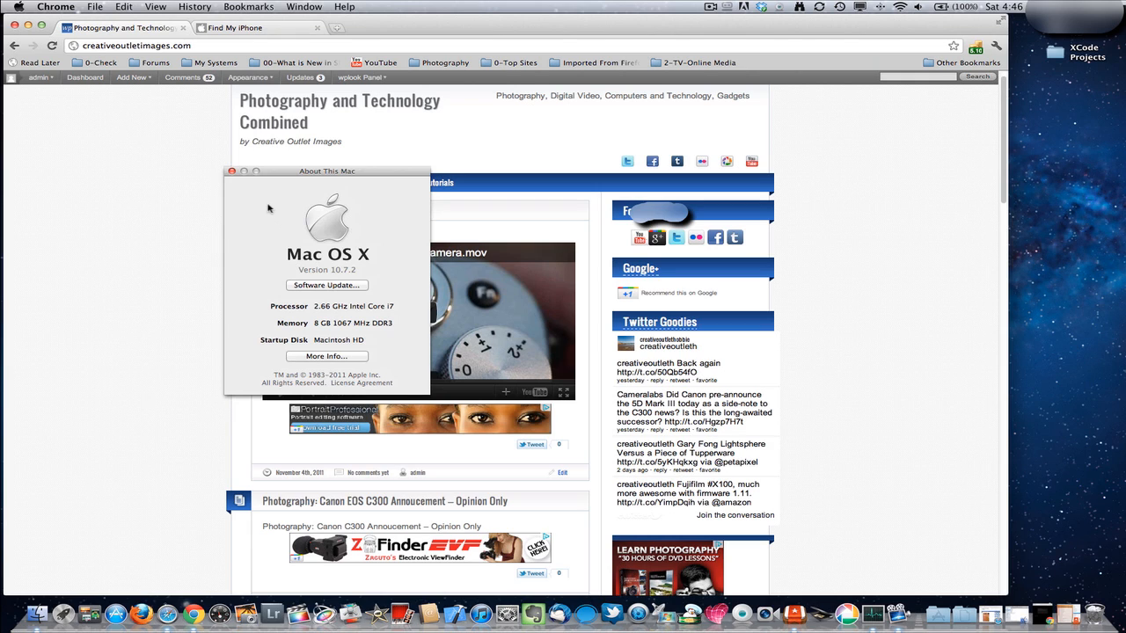
mouse_move(200, 153)
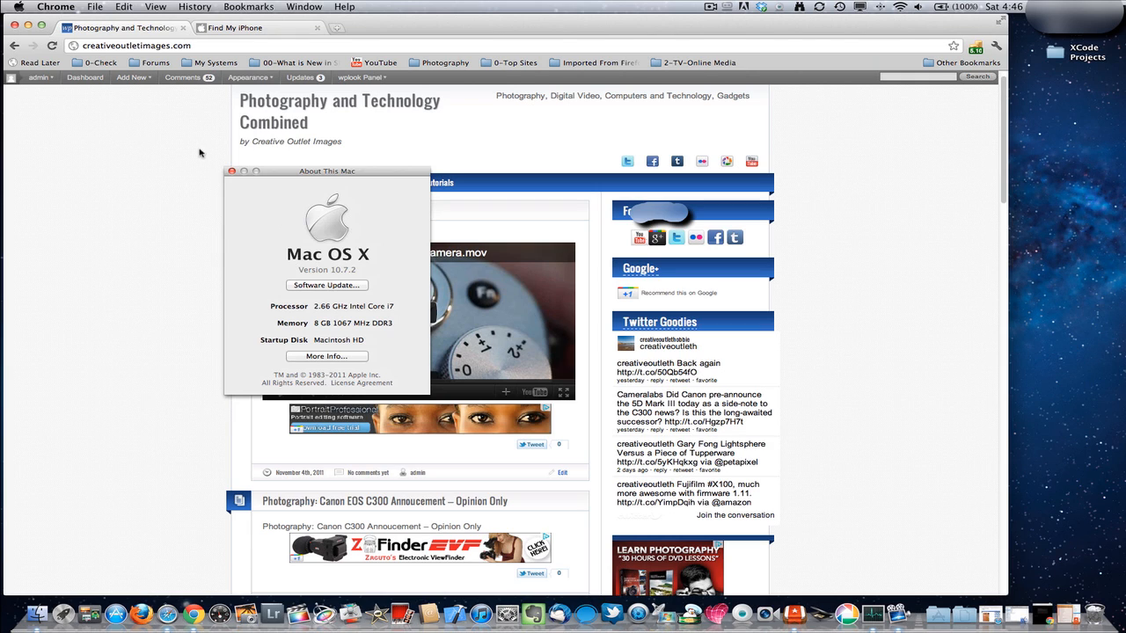
mouse_move(315, 359)
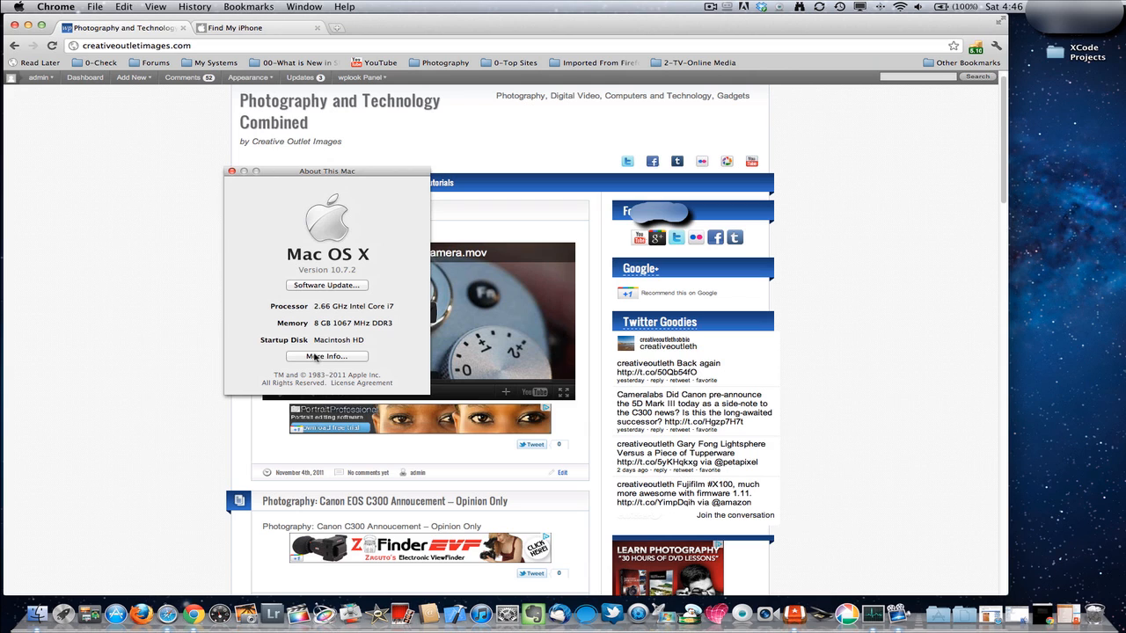
mouse_move(326, 357)
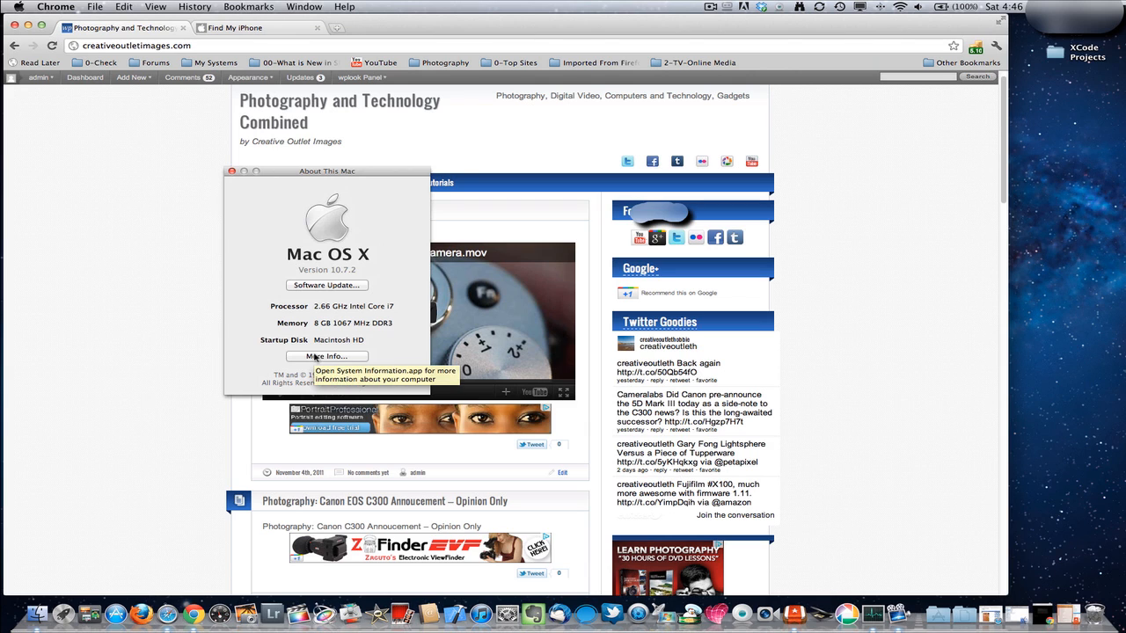
mouse_move(234, 178)
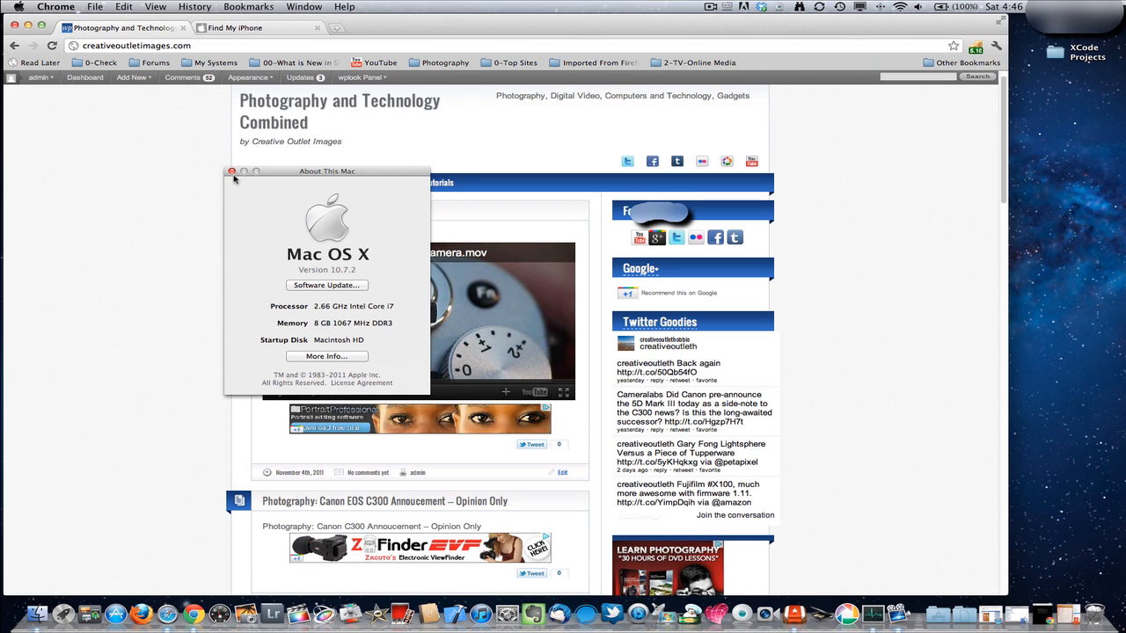
left_click(233, 170)
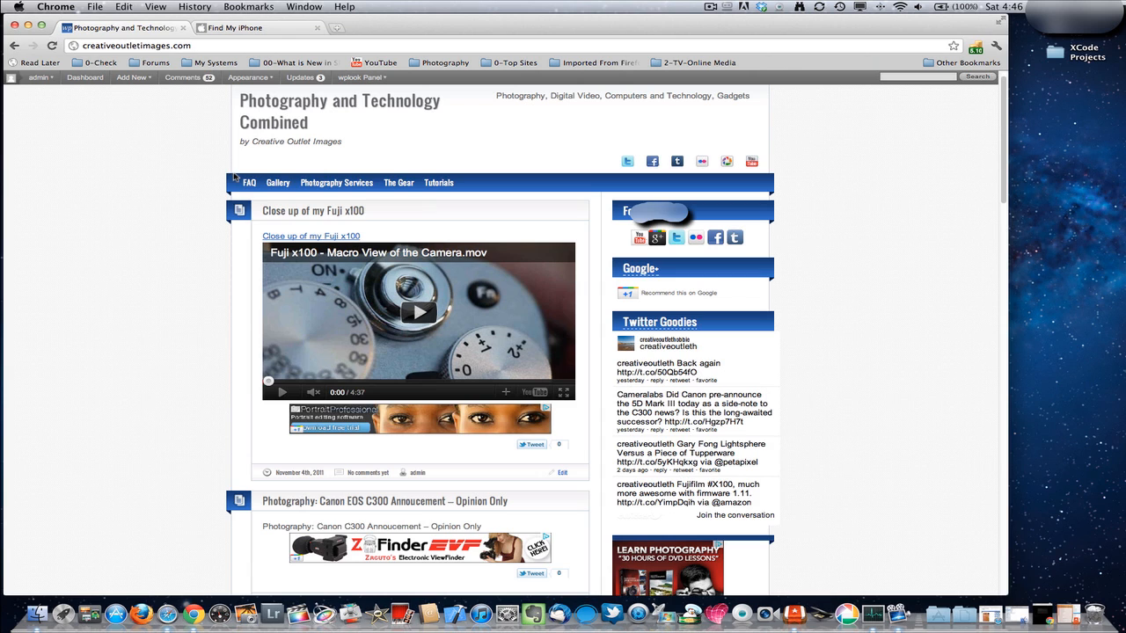
left_click(18, 6)
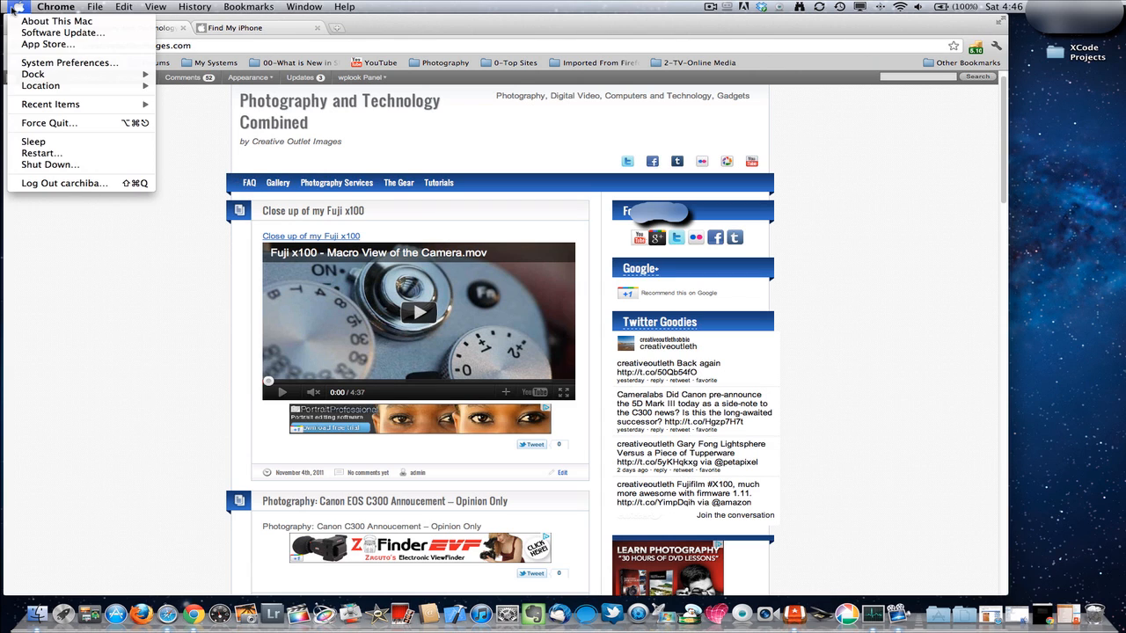
mouse_move(57, 21)
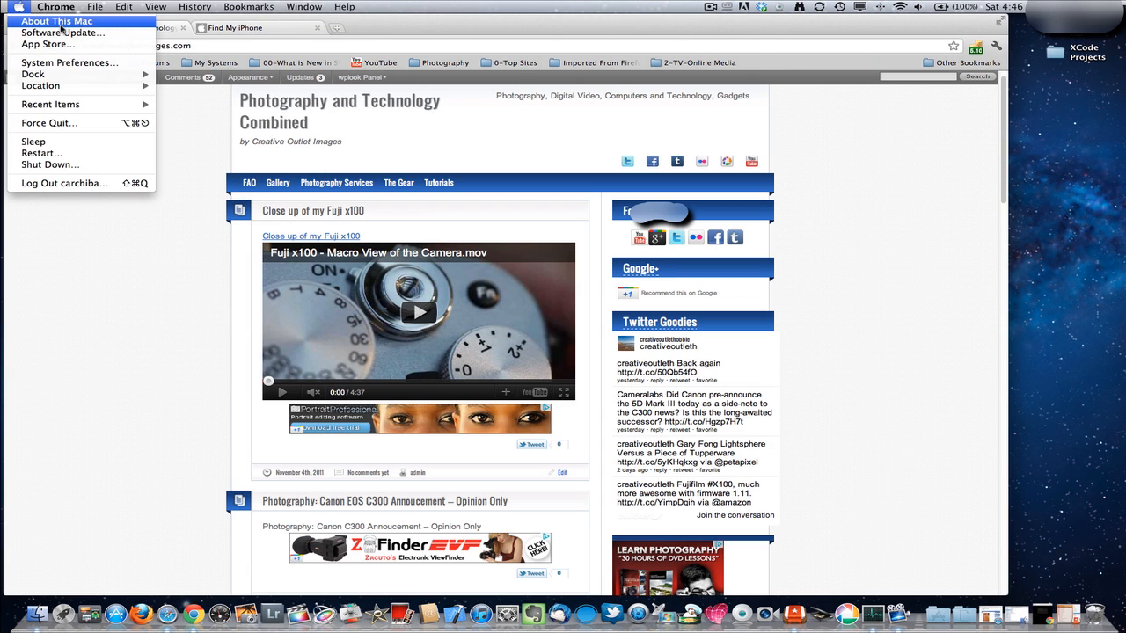
left_click(56, 21)
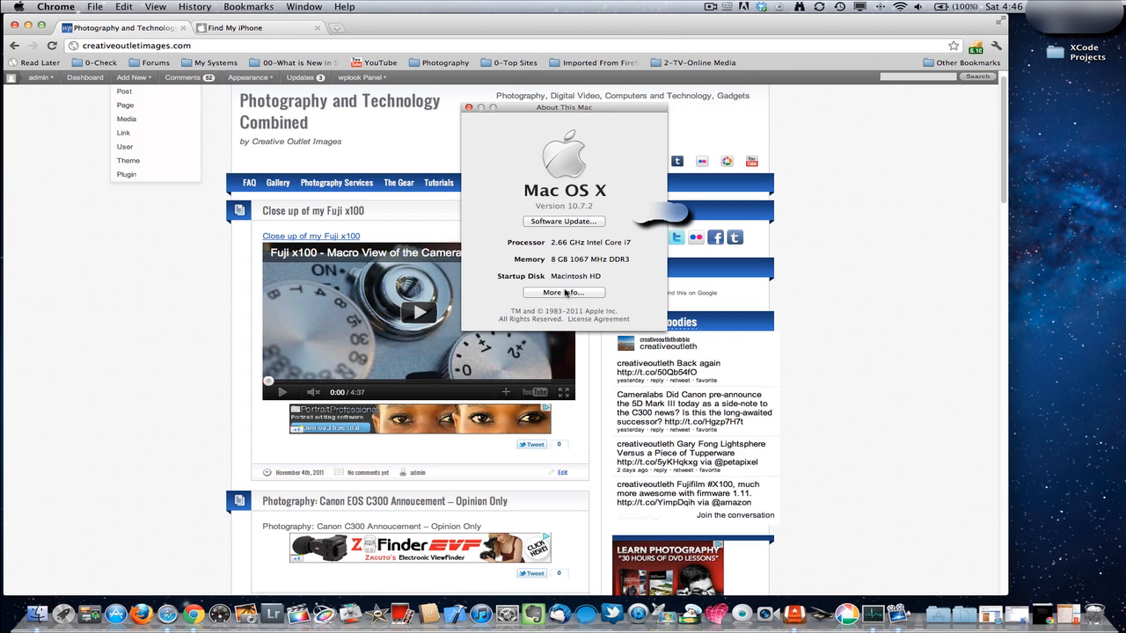
Open More Info and view Displays: 15-inch 1680 x 1050 Color LCD, GeForce GT 330M.
left_click(563, 292)
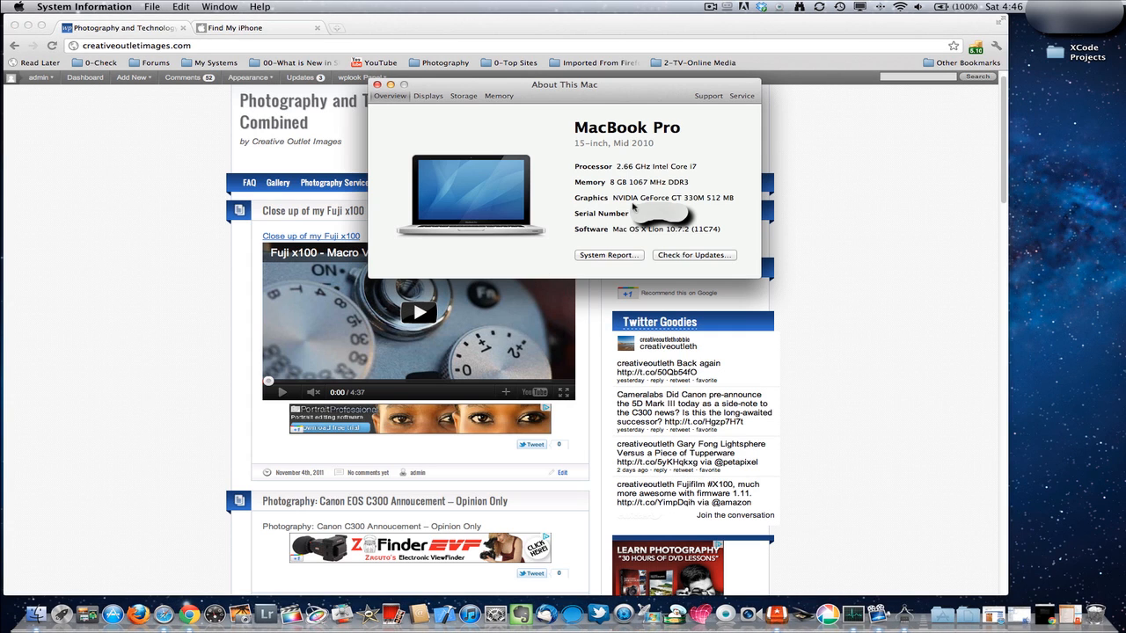
left_click(428, 95)
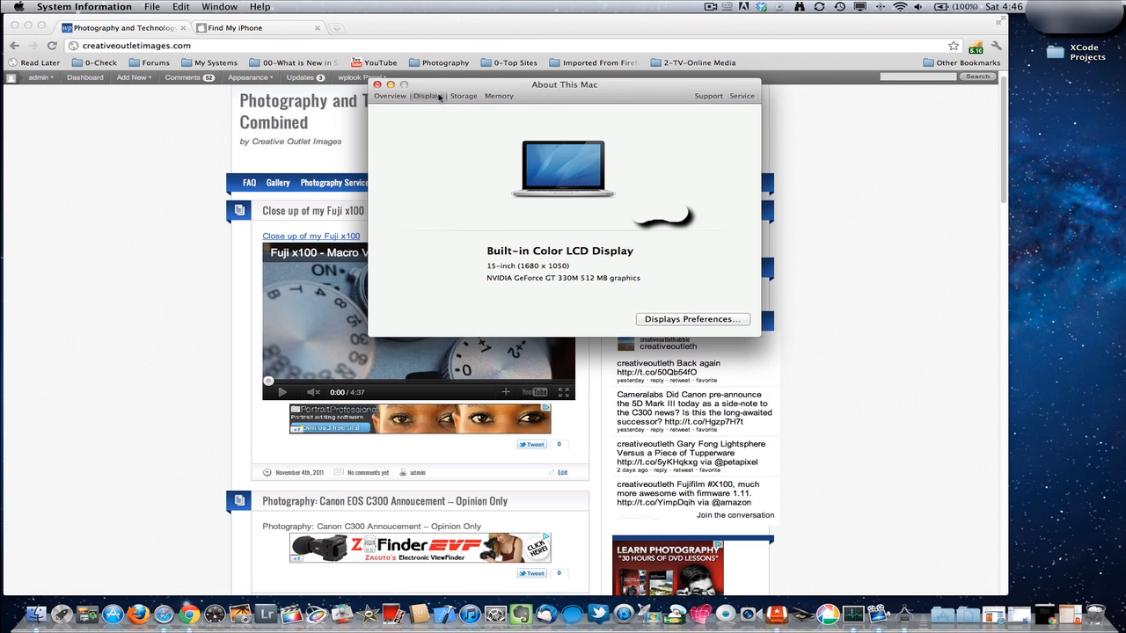
mouse_move(457, 99)
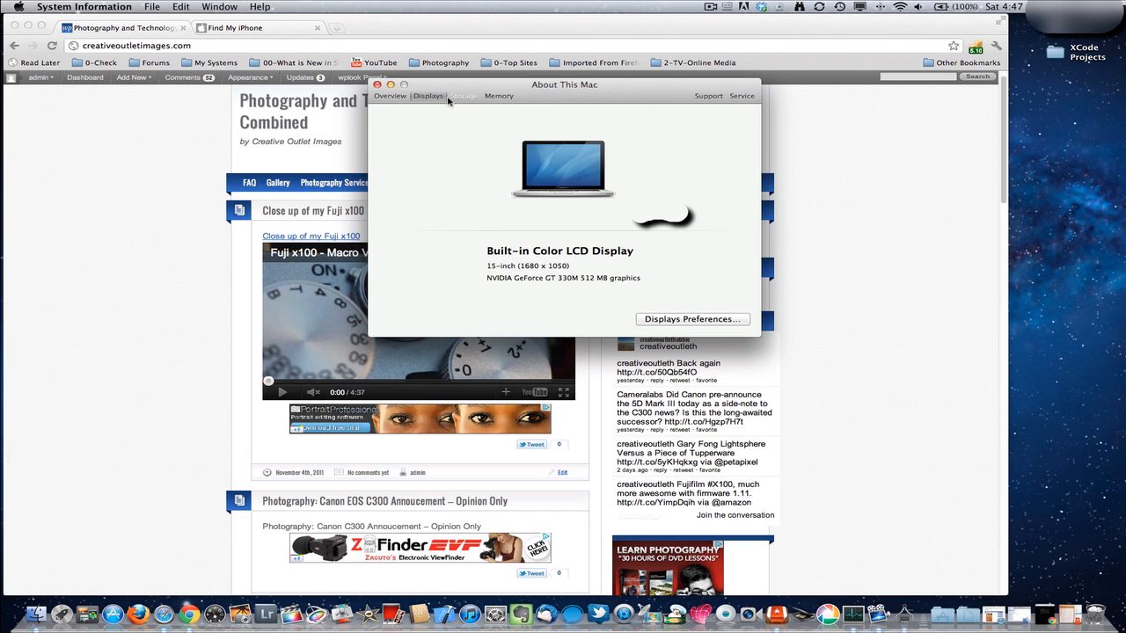
Show Storage (Macintosh HD, 63.34 GB free of 499.25 GB) and reposition the window.
left_click(464, 96)
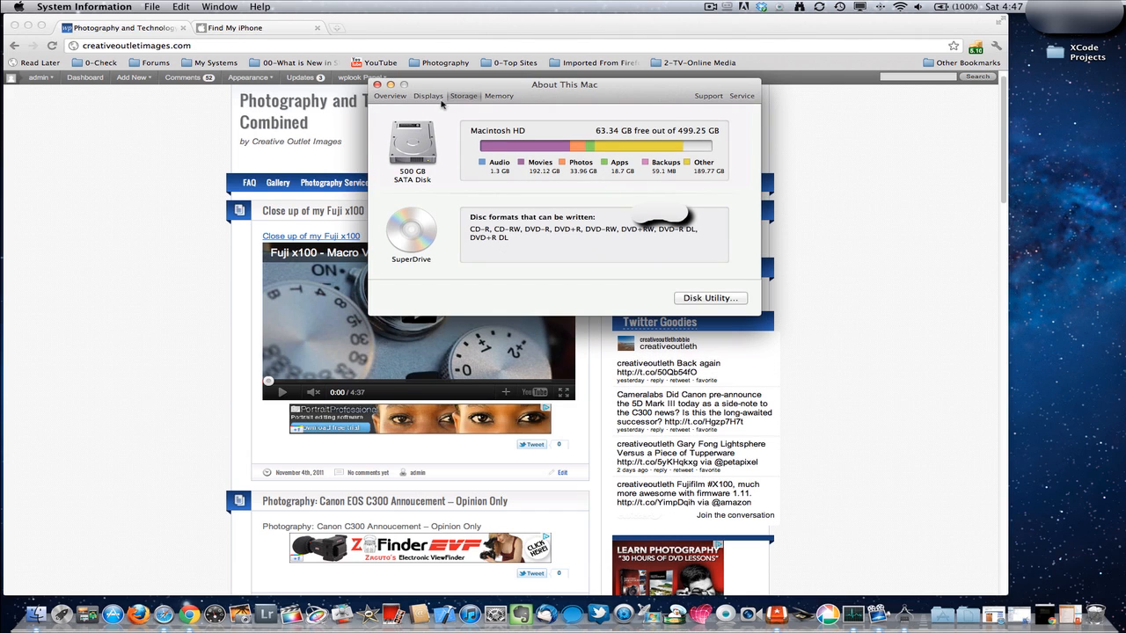
mouse_move(444, 100)
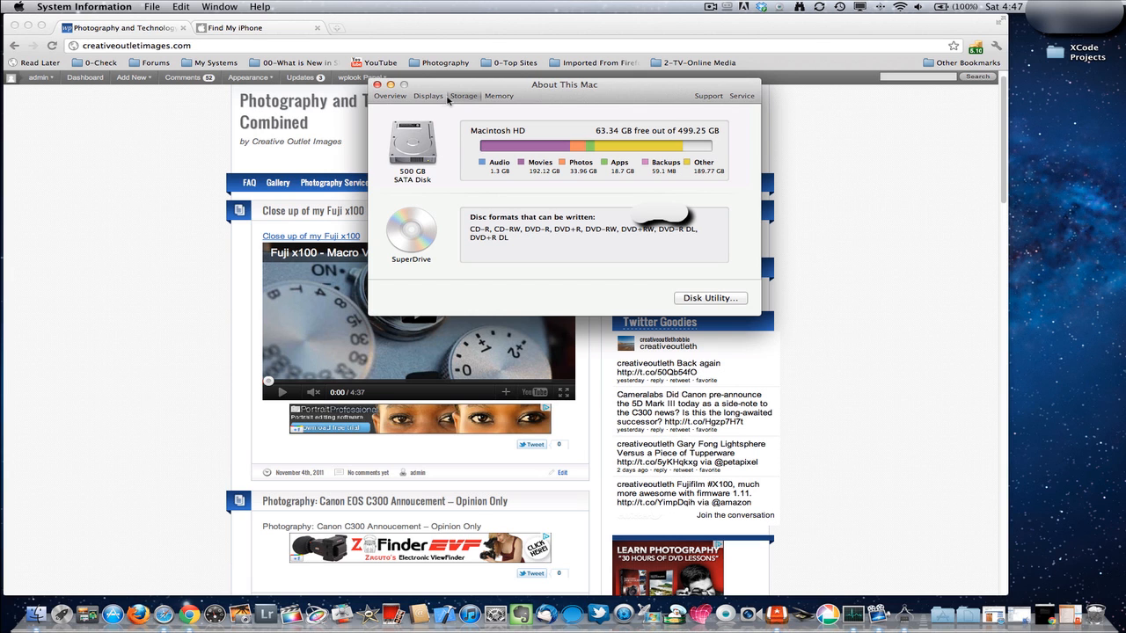
left_click_drag(564, 83, 556, 107)
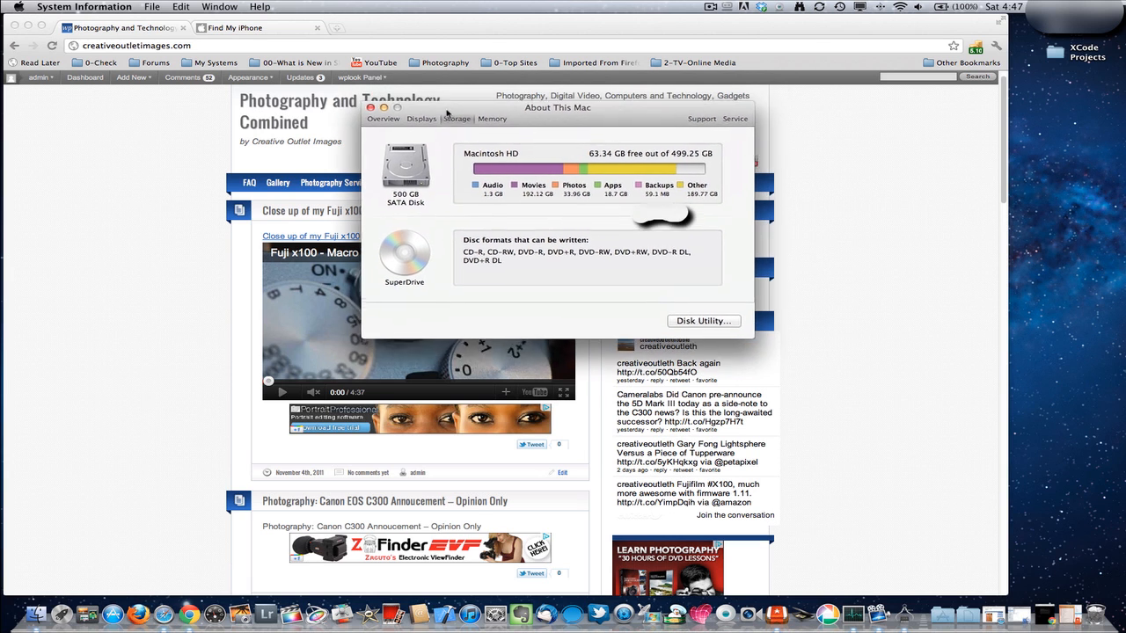
left_click_drag(557, 108, 427, 180)
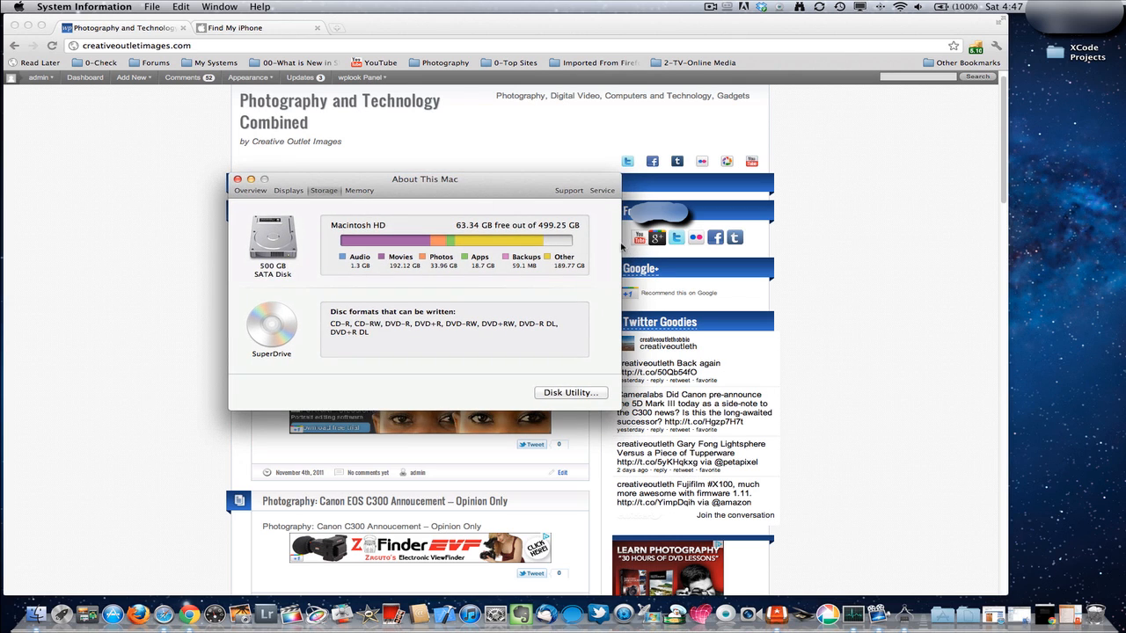
left_click_drag(424, 179, 439, 168)
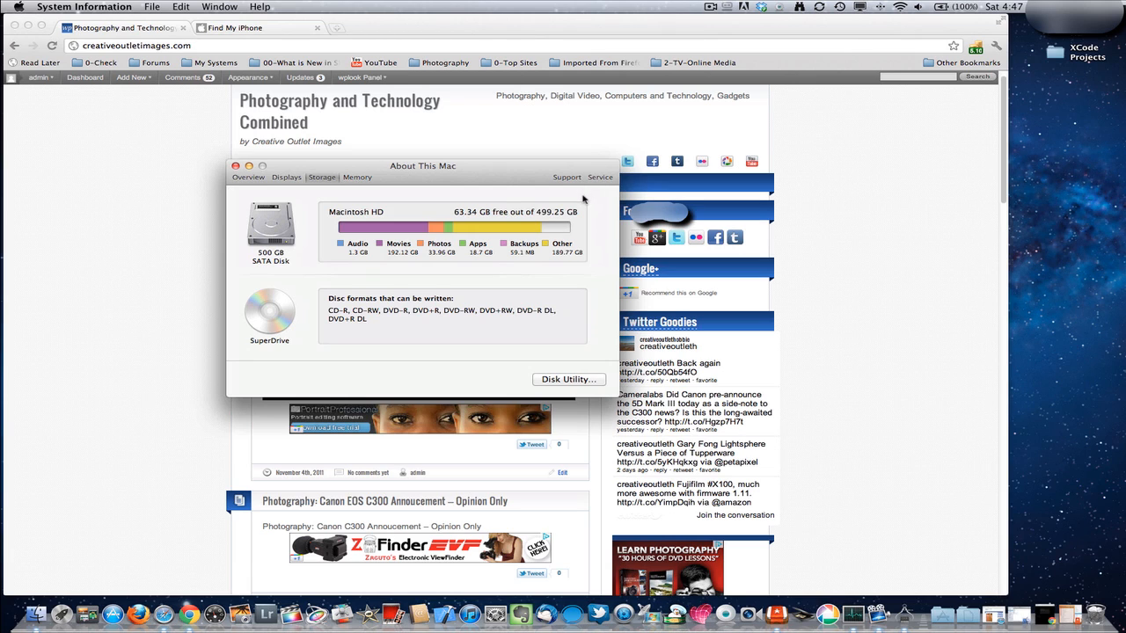
mouse_move(534, 178)
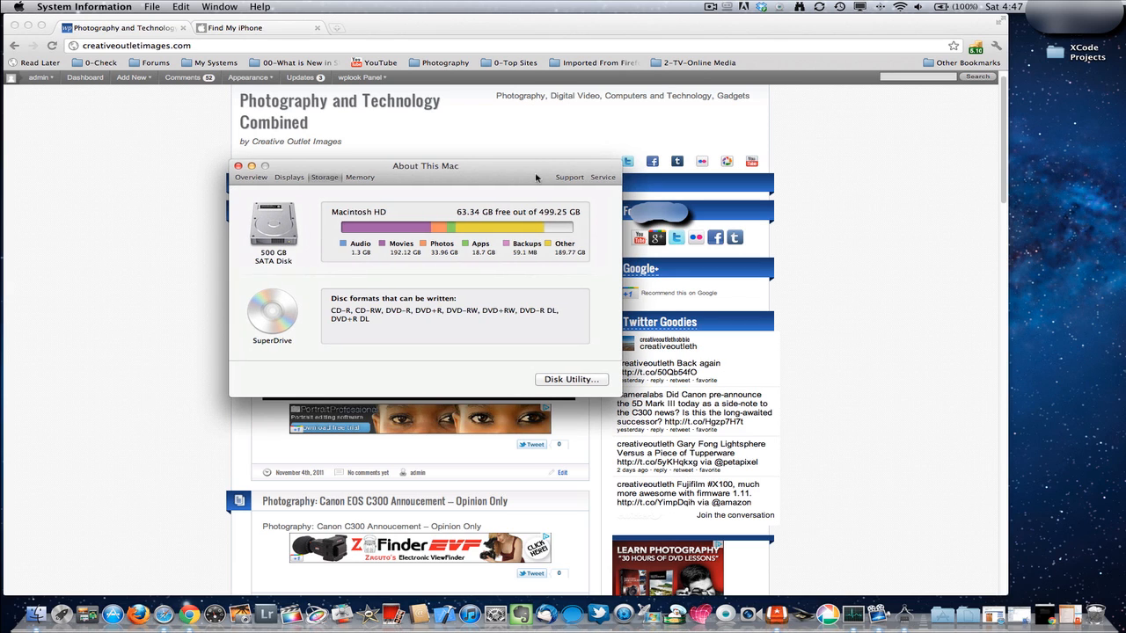
View the two 4 GB memory modules, then close the About This Mac window.
left_click(360, 177)
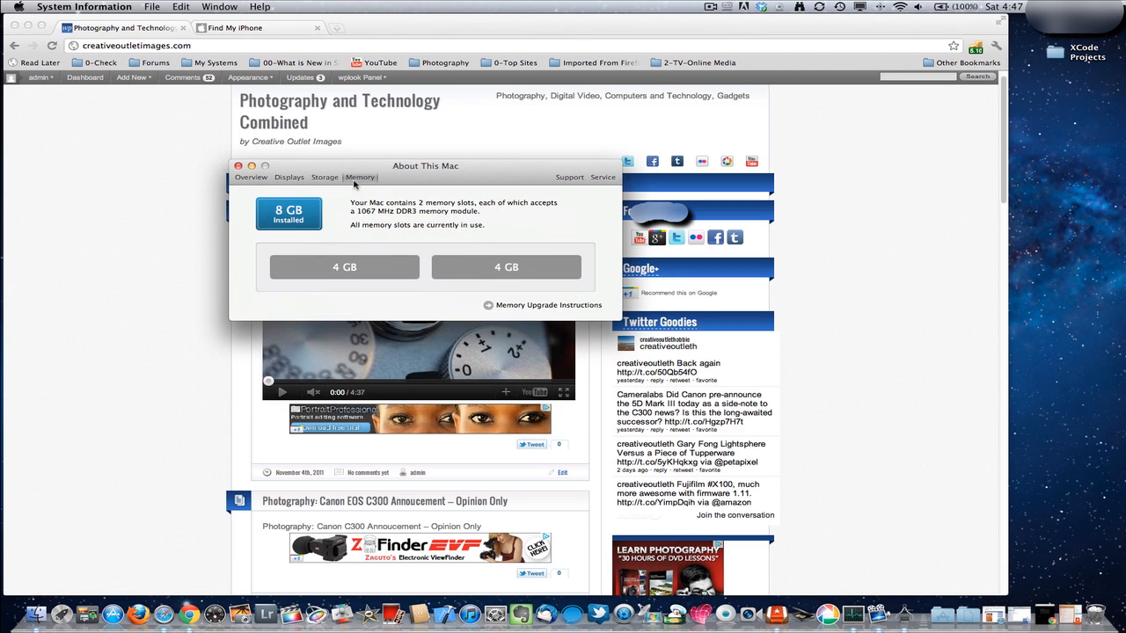
mouse_move(365, 257)
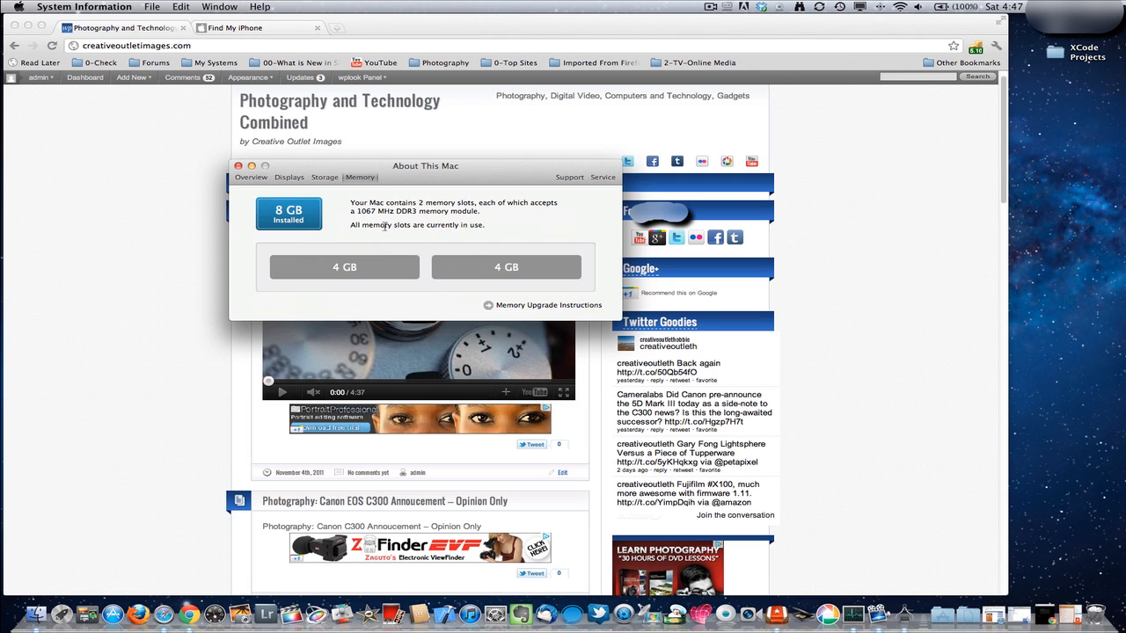
mouse_move(425, 214)
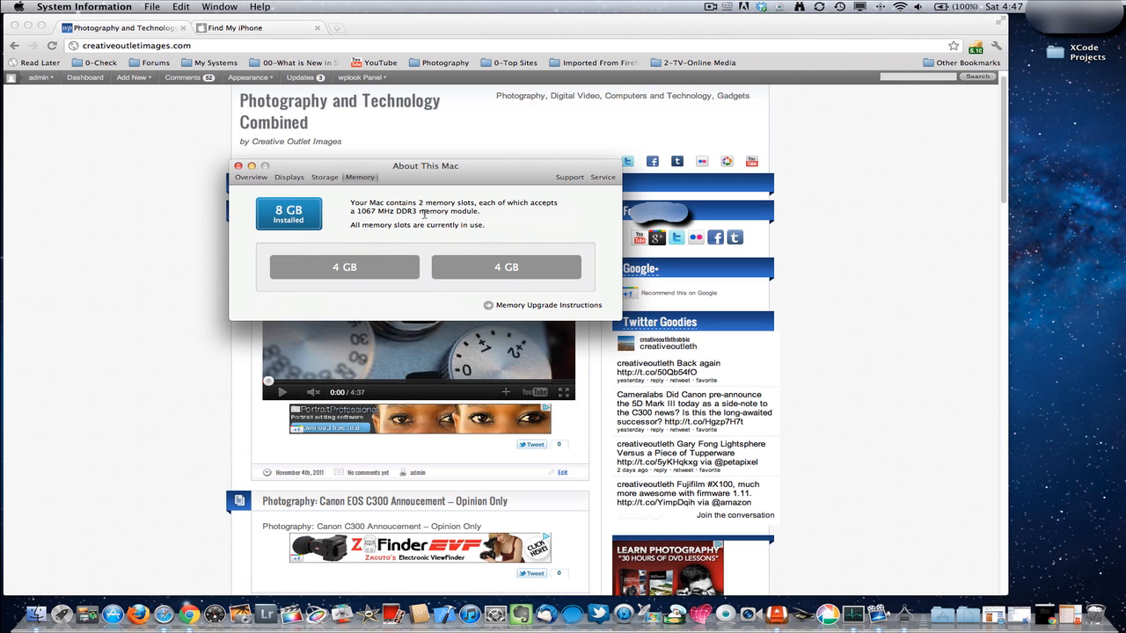
left_click(238, 166)
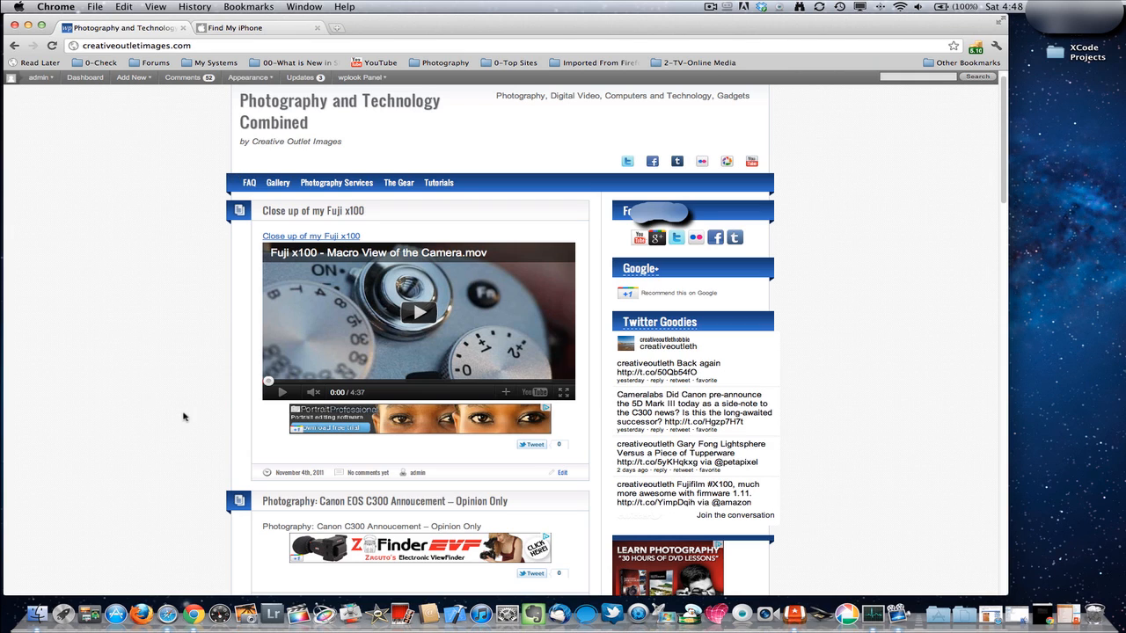
mouse_move(147, 559)
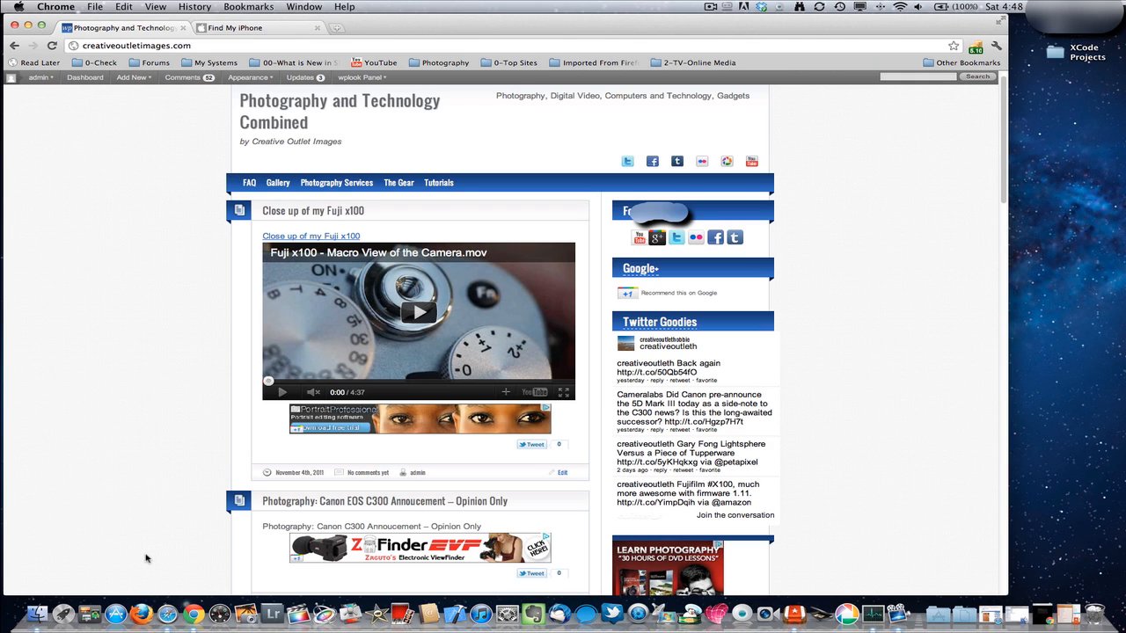
mouse_move(145, 566)
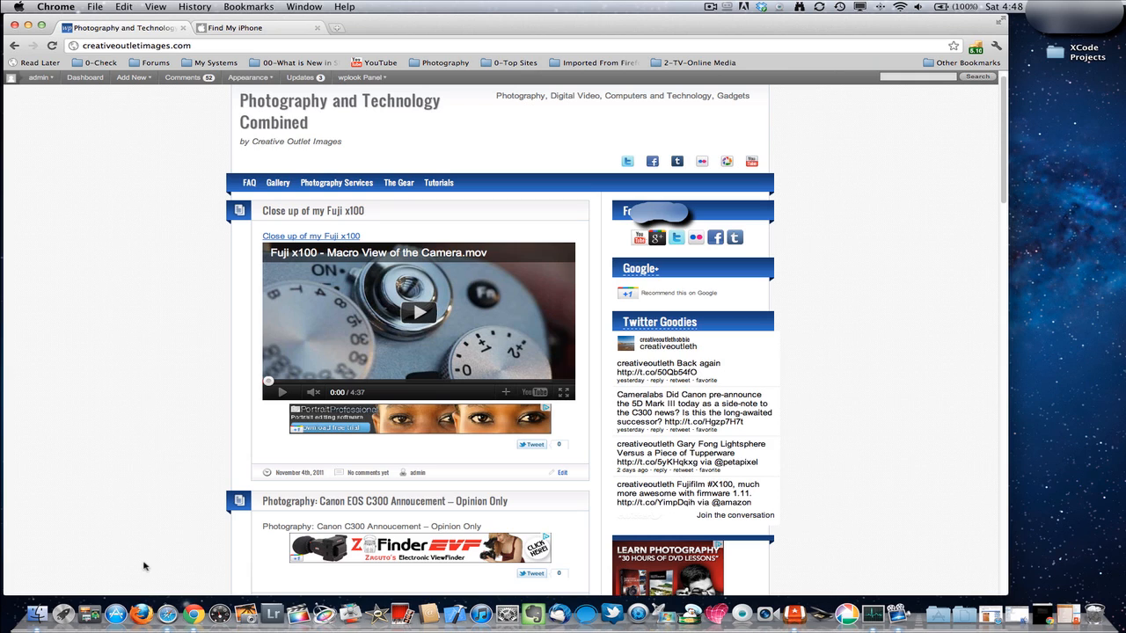
mouse_move(165, 592)
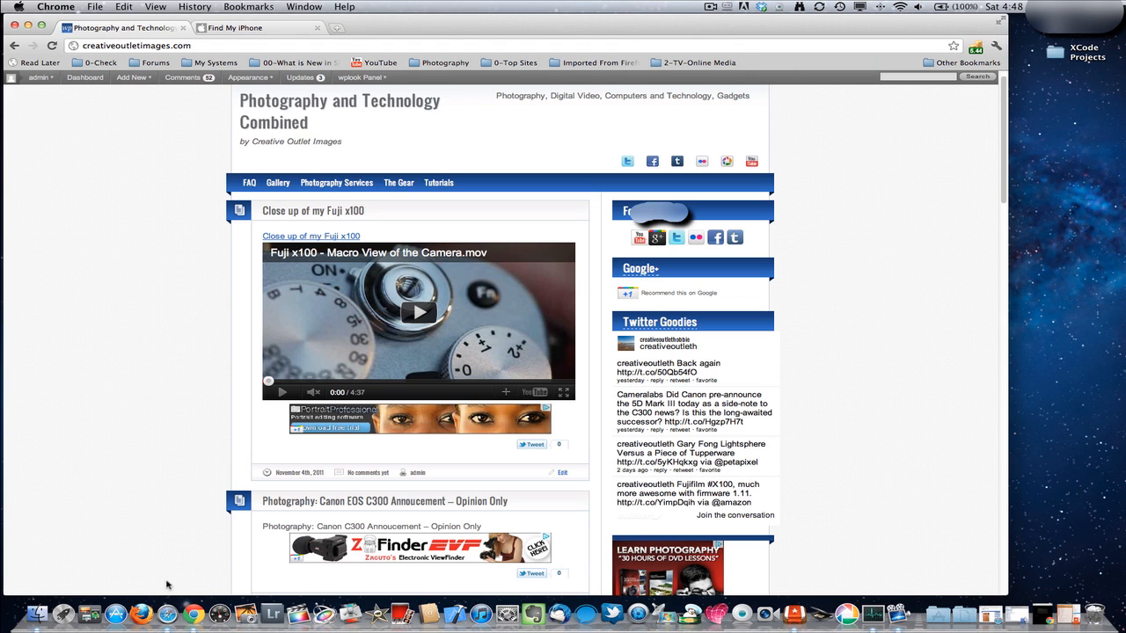
mouse_move(279, 607)
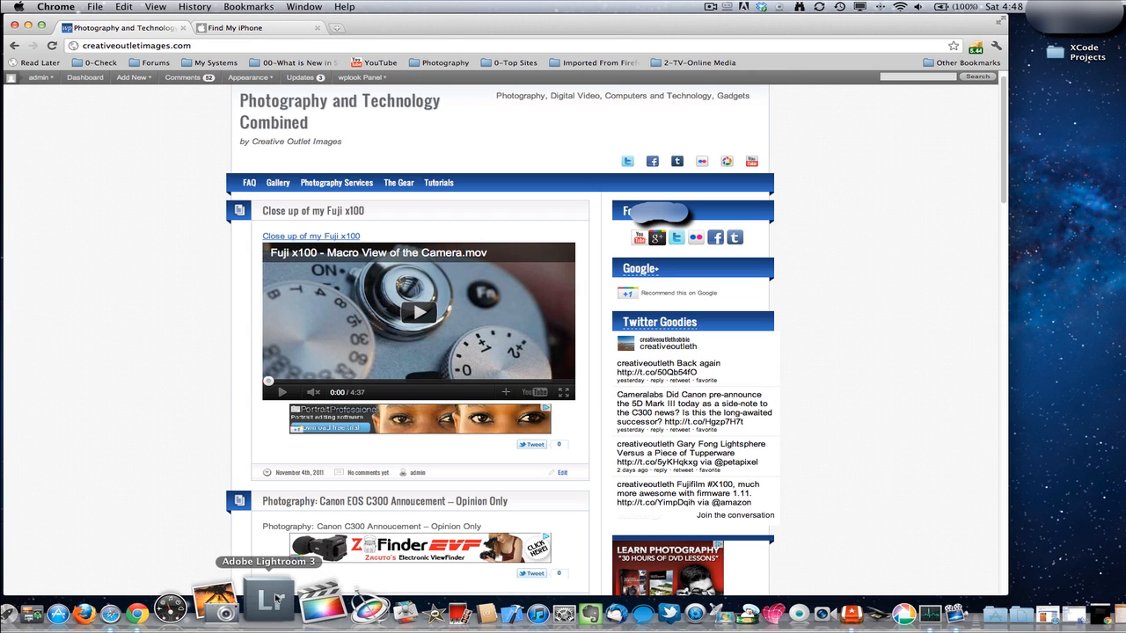
mouse_move(250, 603)
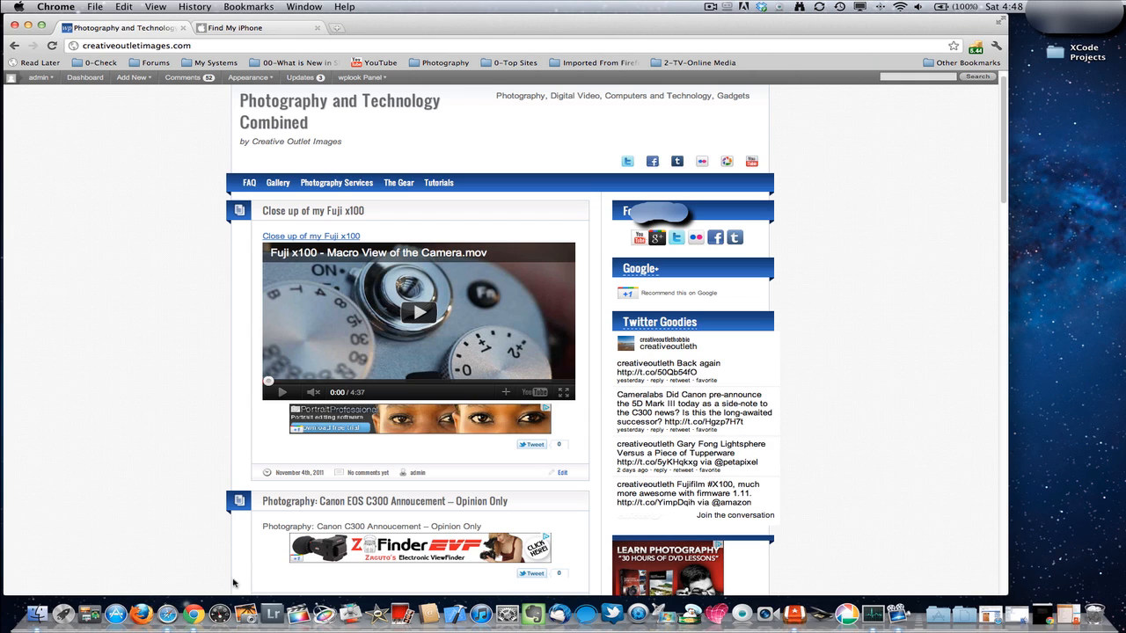
mouse_move(276, 602)
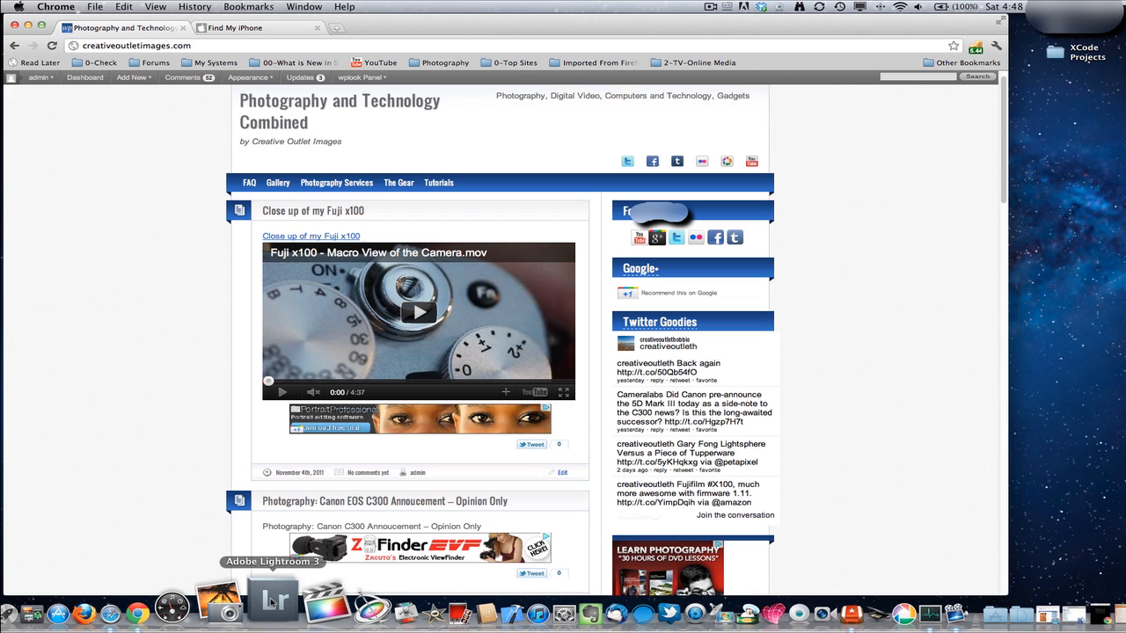
mouse_move(312, 603)
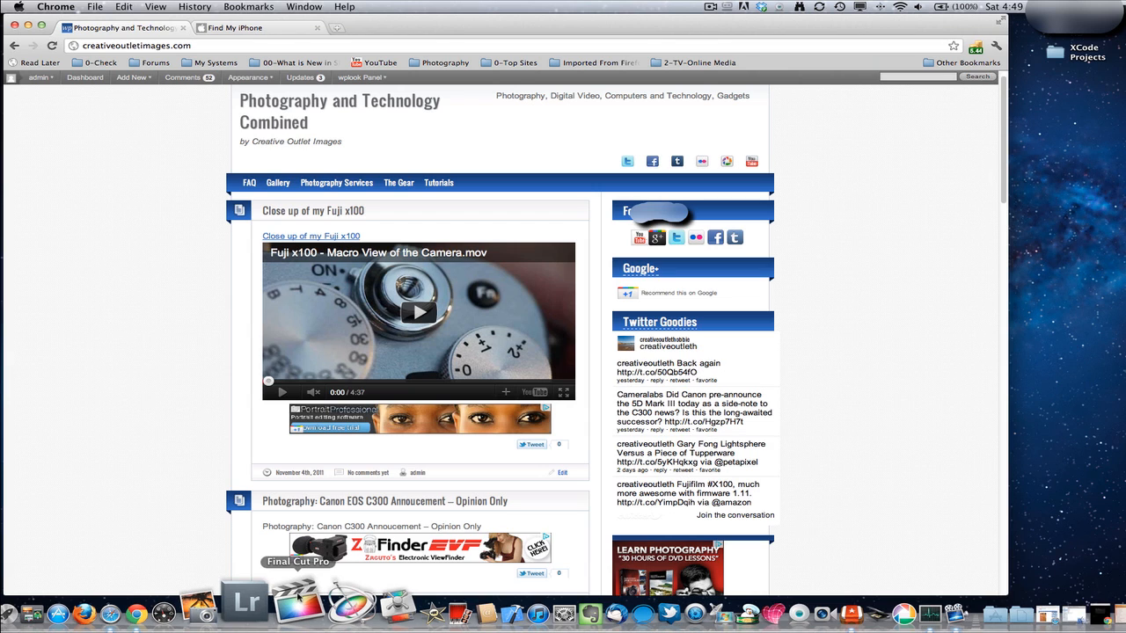
mouse_move(321, 603)
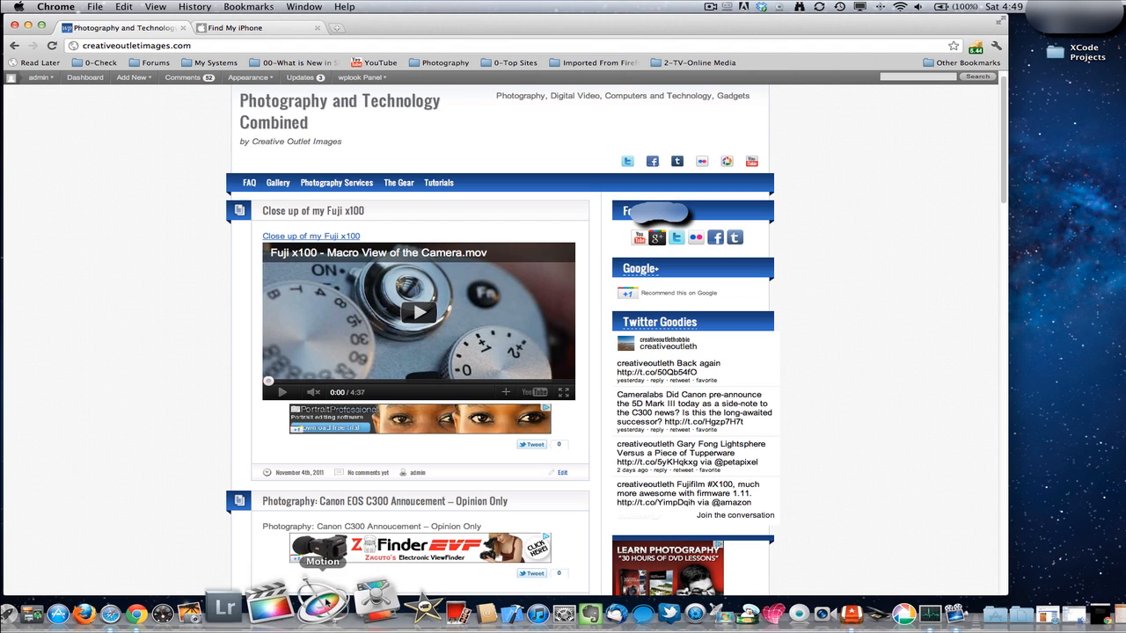
mouse_move(296, 602)
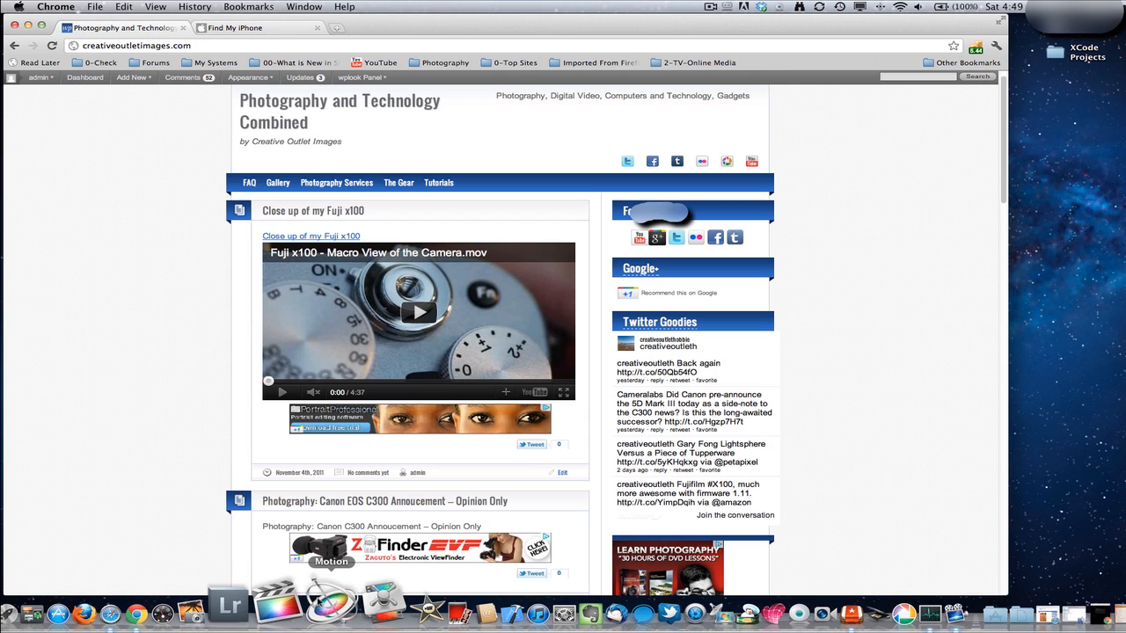
mouse_move(299, 605)
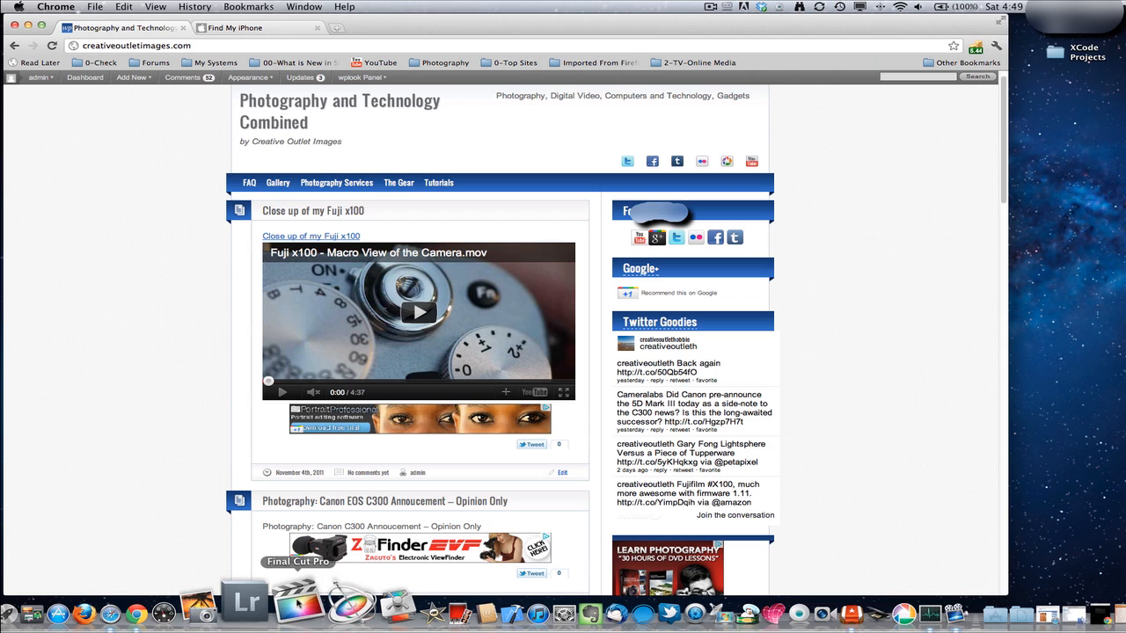
mouse_move(321, 603)
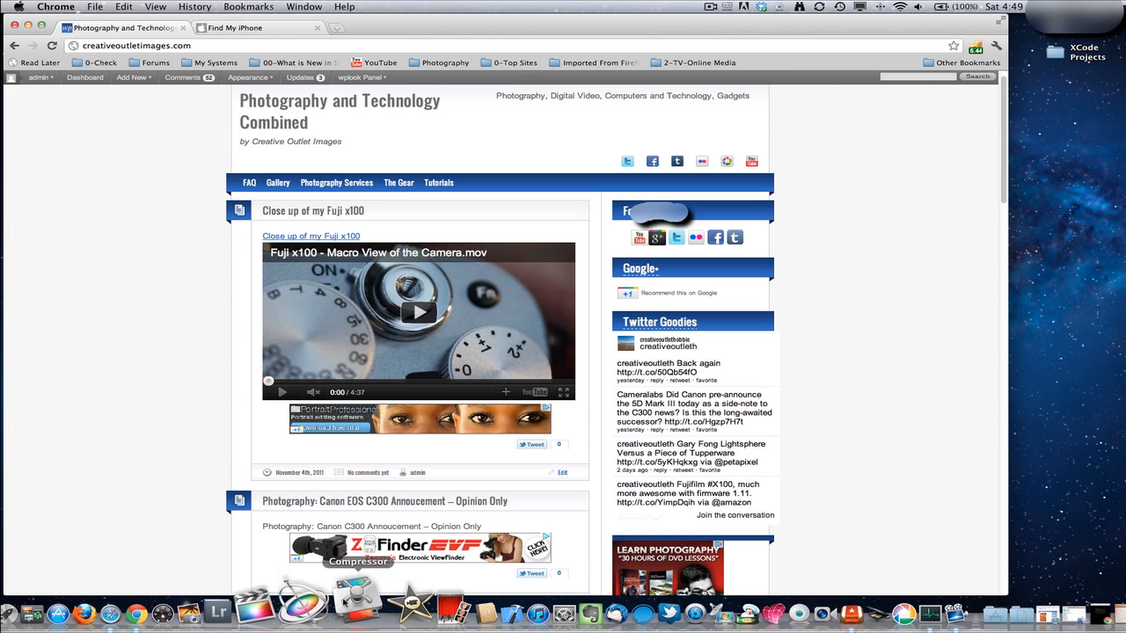
mouse_move(313, 603)
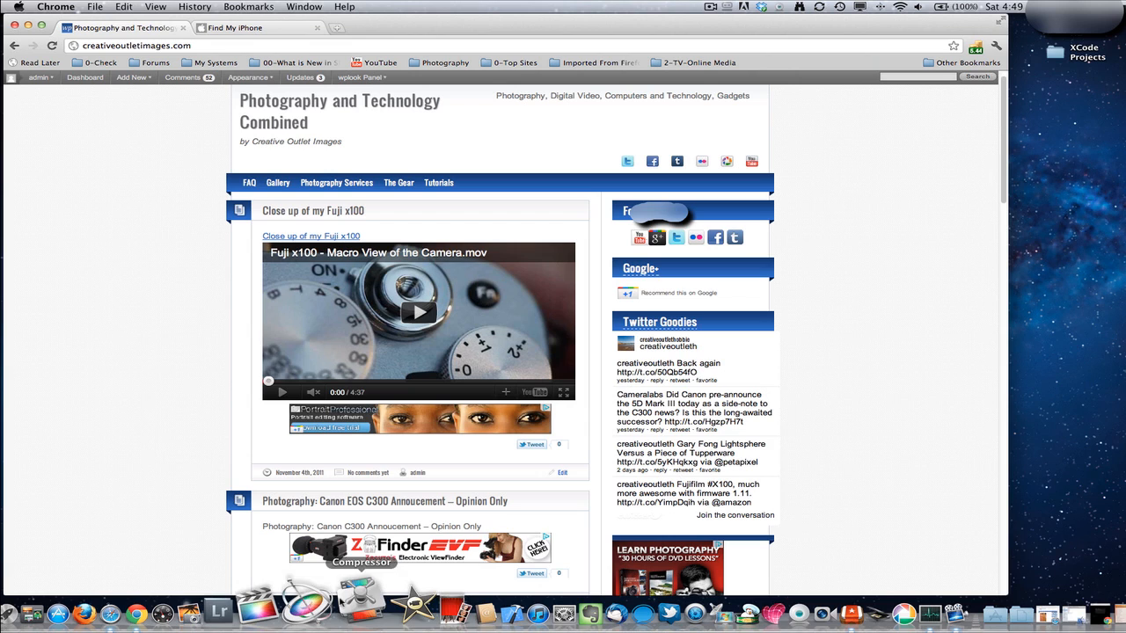
mouse_move(316, 603)
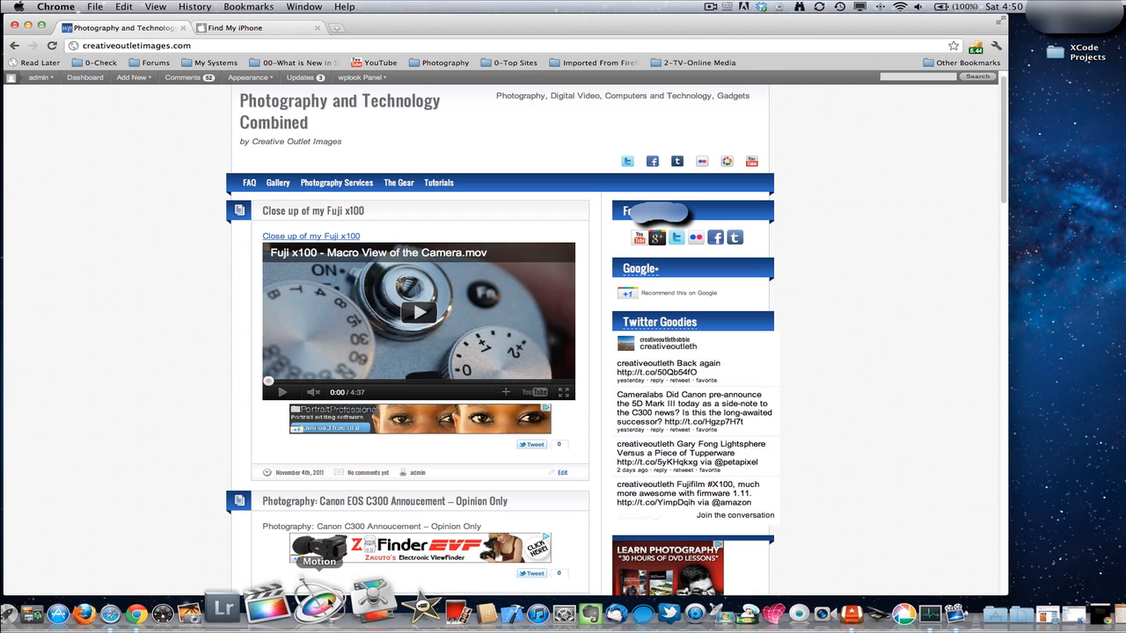
mouse_move(372, 607)
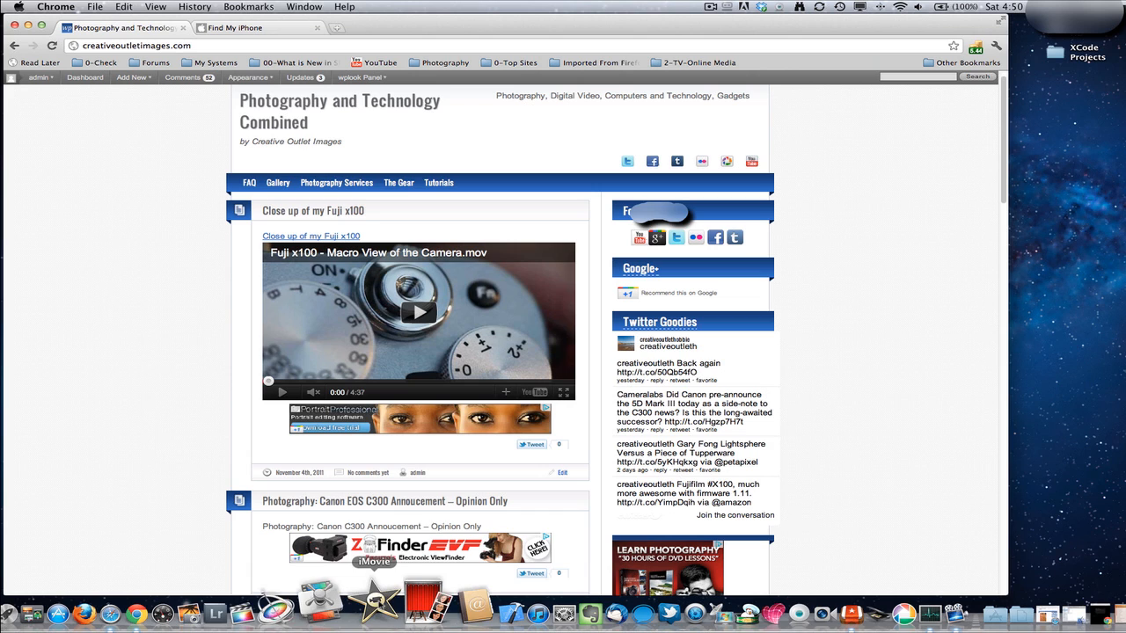
mouse_move(403, 605)
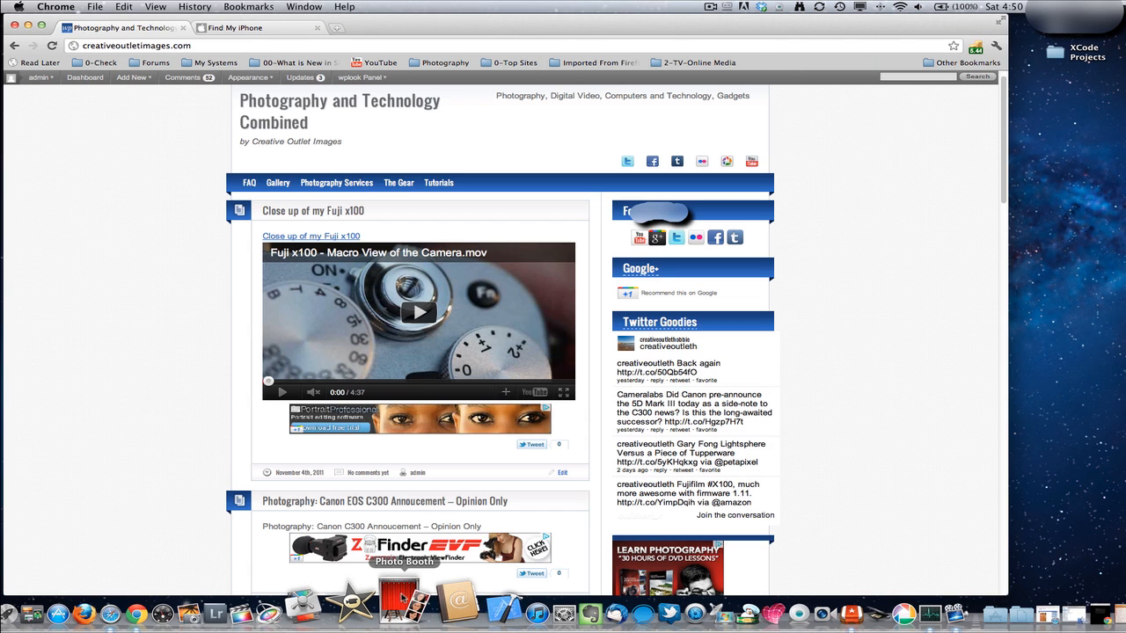
mouse_move(430, 600)
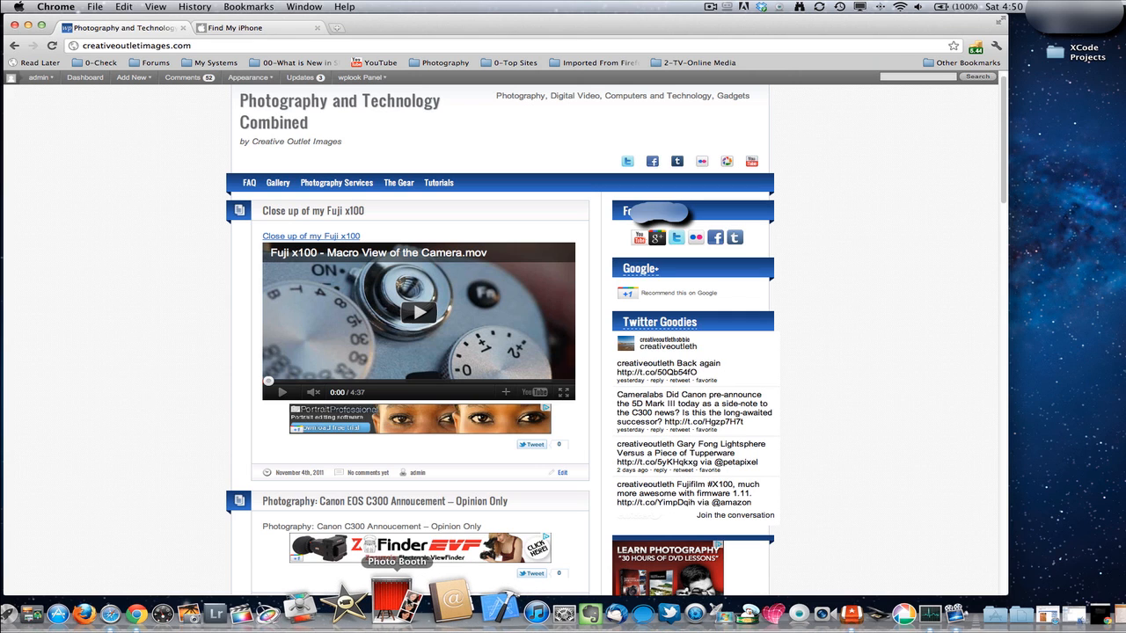
mouse_move(430, 607)
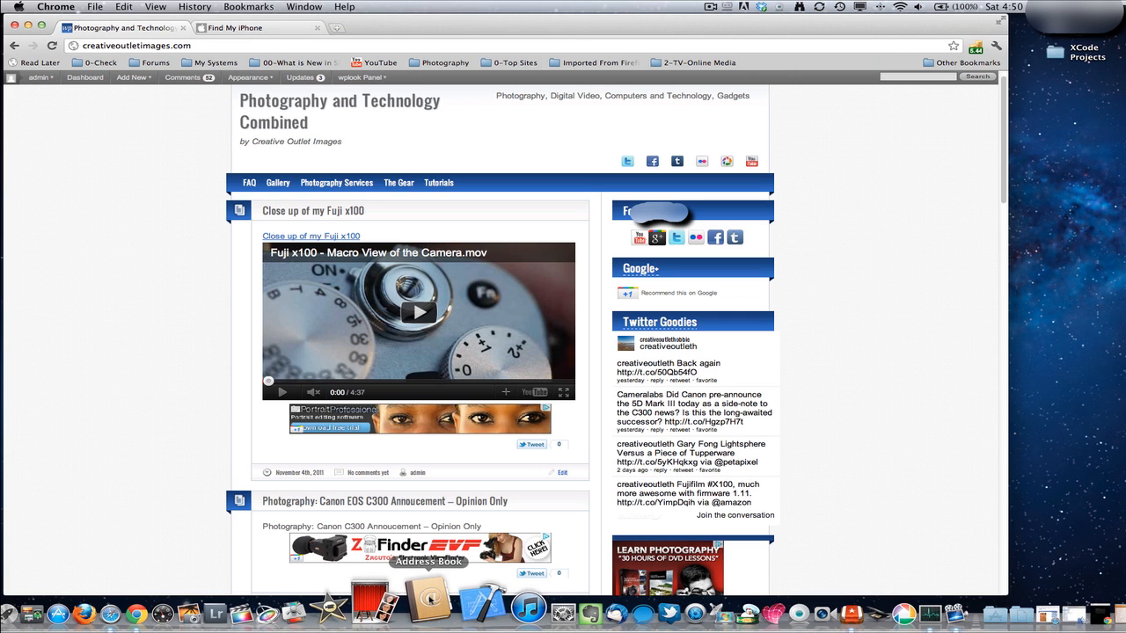
mouse_move(455, 613)
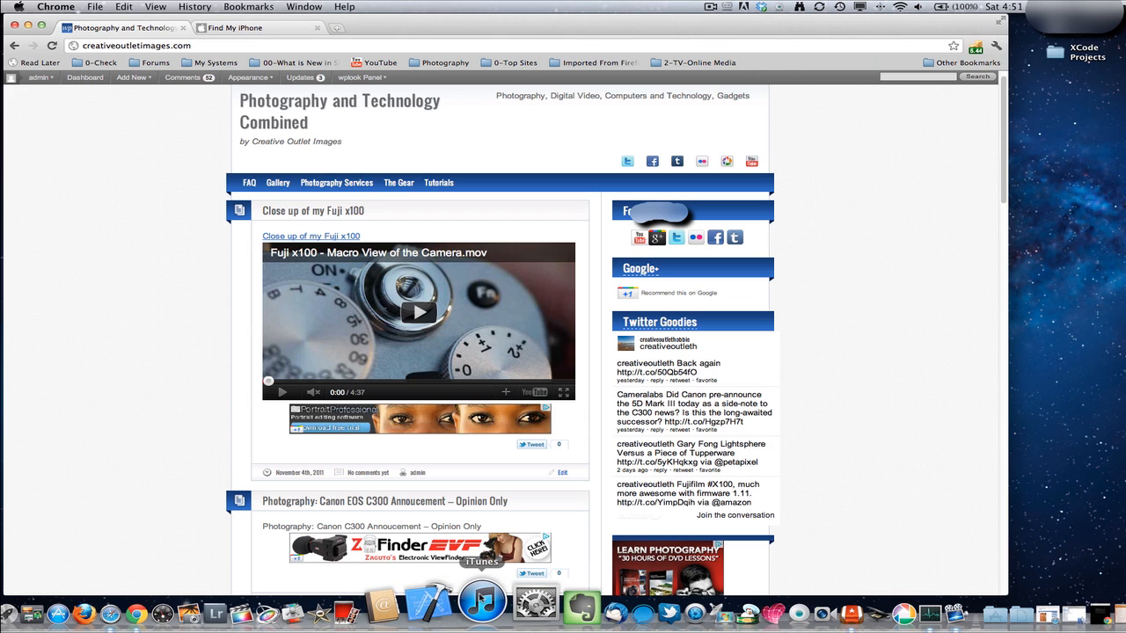
mouse_move(516, 600)
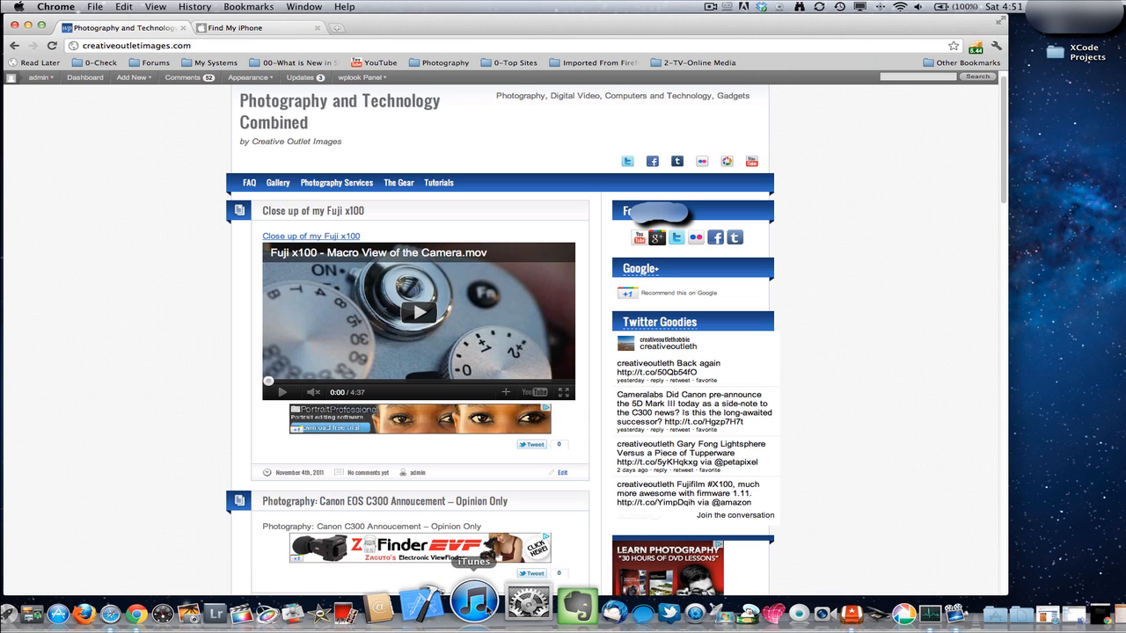
mouse_move(515, 601)
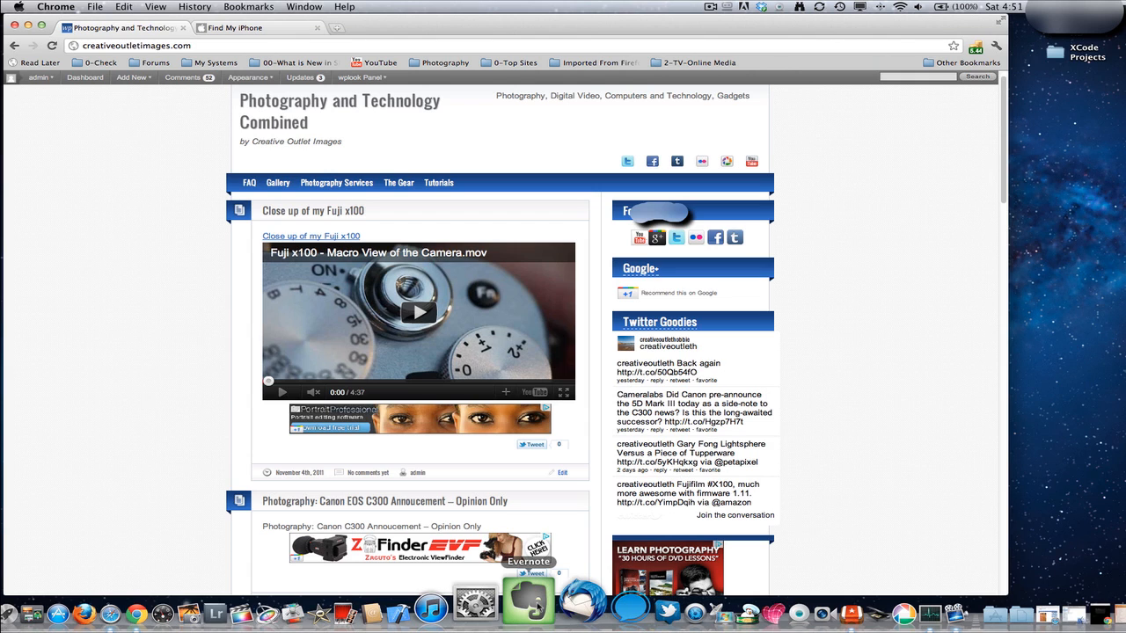
mouse_move(563, 605)
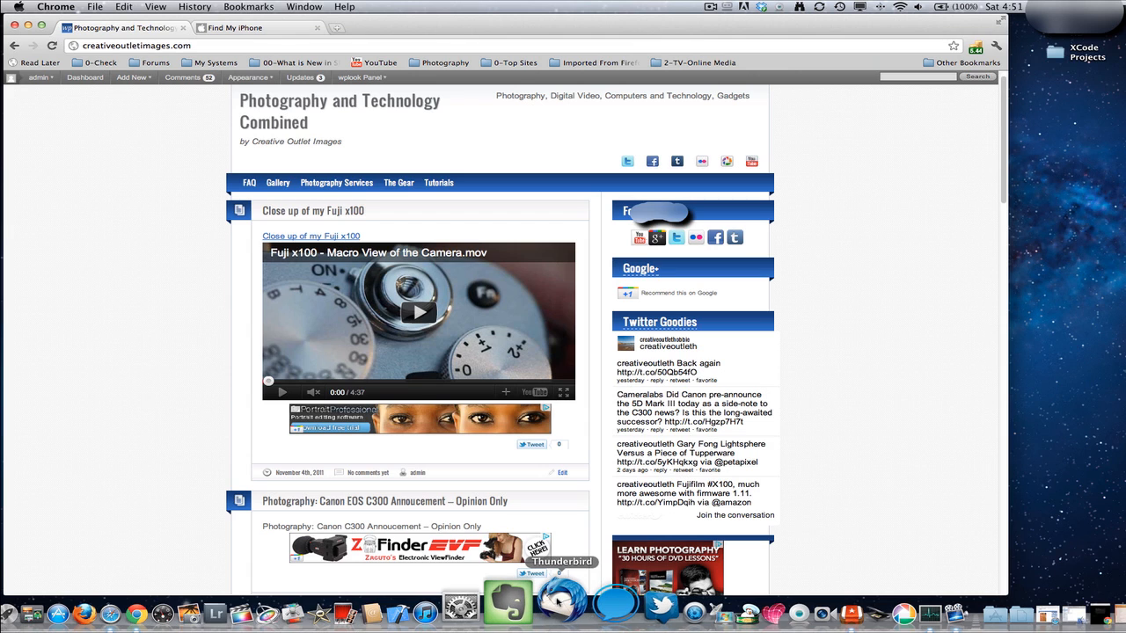
mouse_move(581, 602)
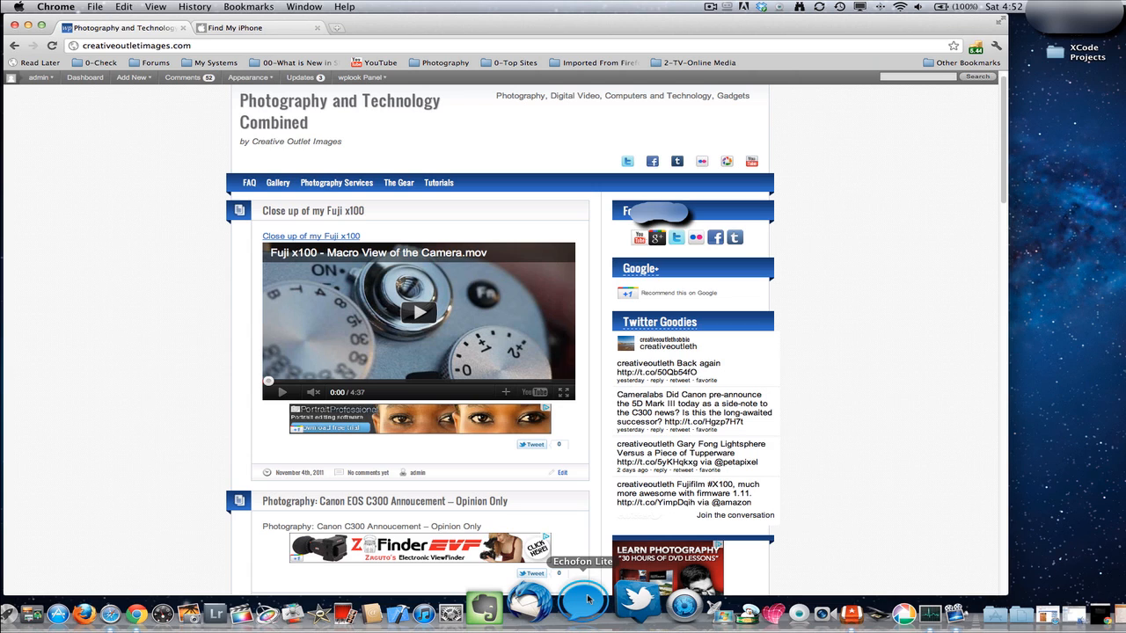
mouse_move(621, 602)
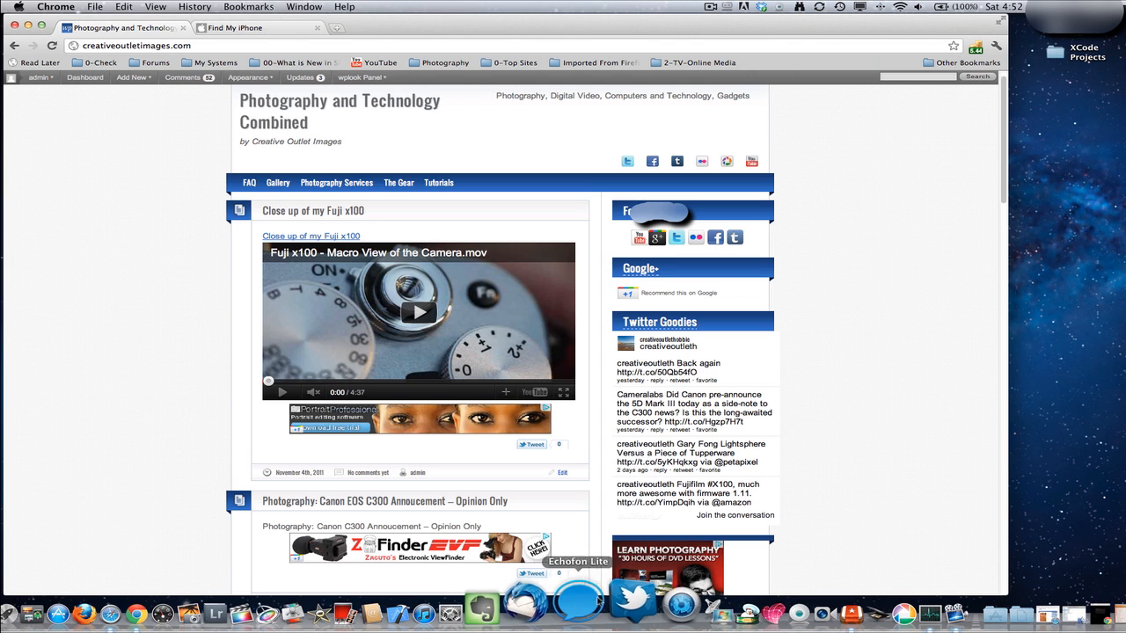
mouse_move(620, 602)
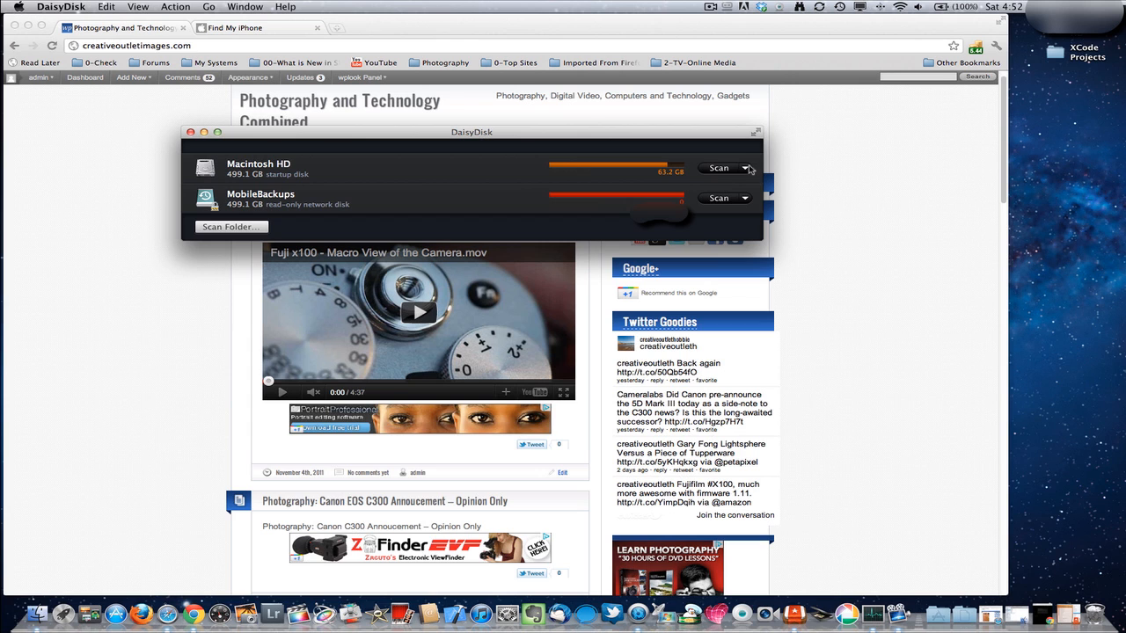
mouse_move(209, 143)
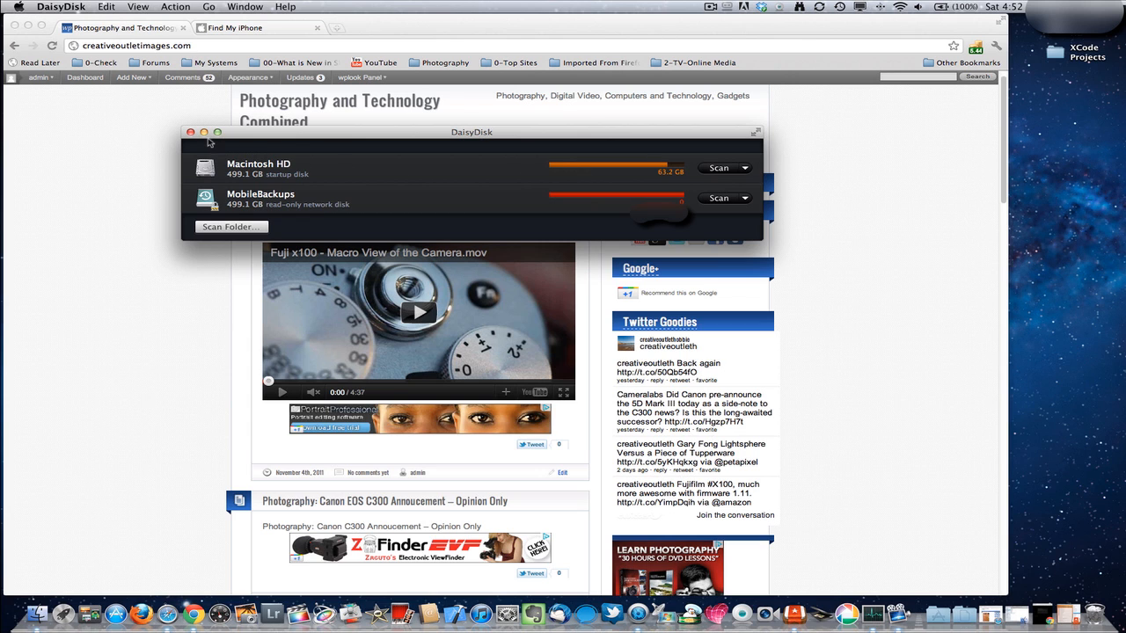
Close DaisyDisk's disk list window showing Macintosh HD and MobileBackups.
left_click(190, 132)
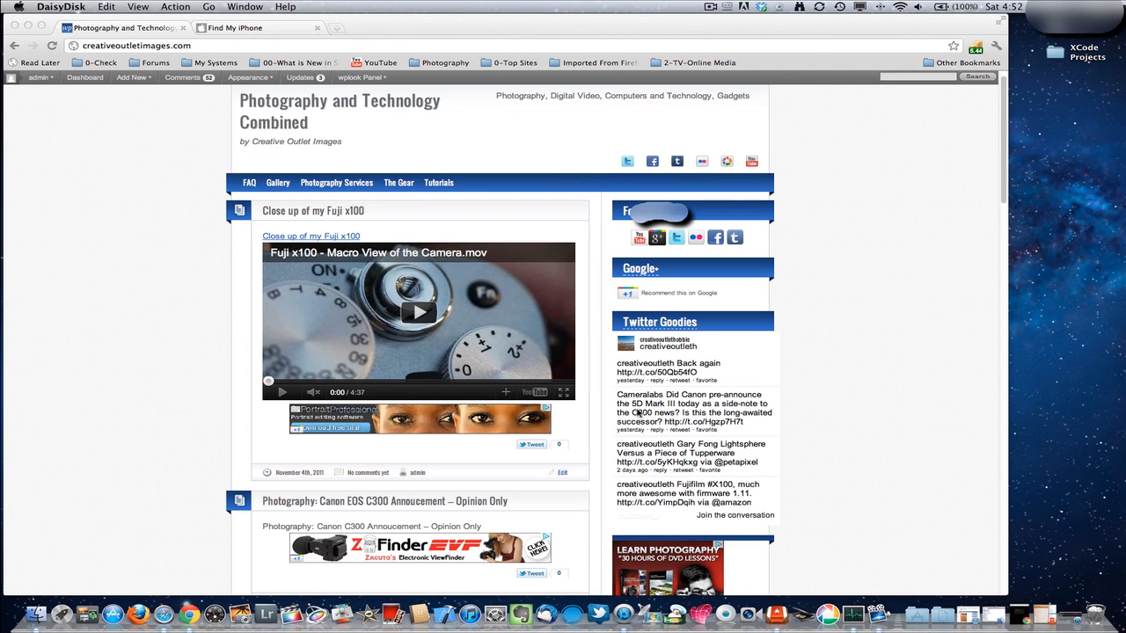
mouse_move(656, 607)
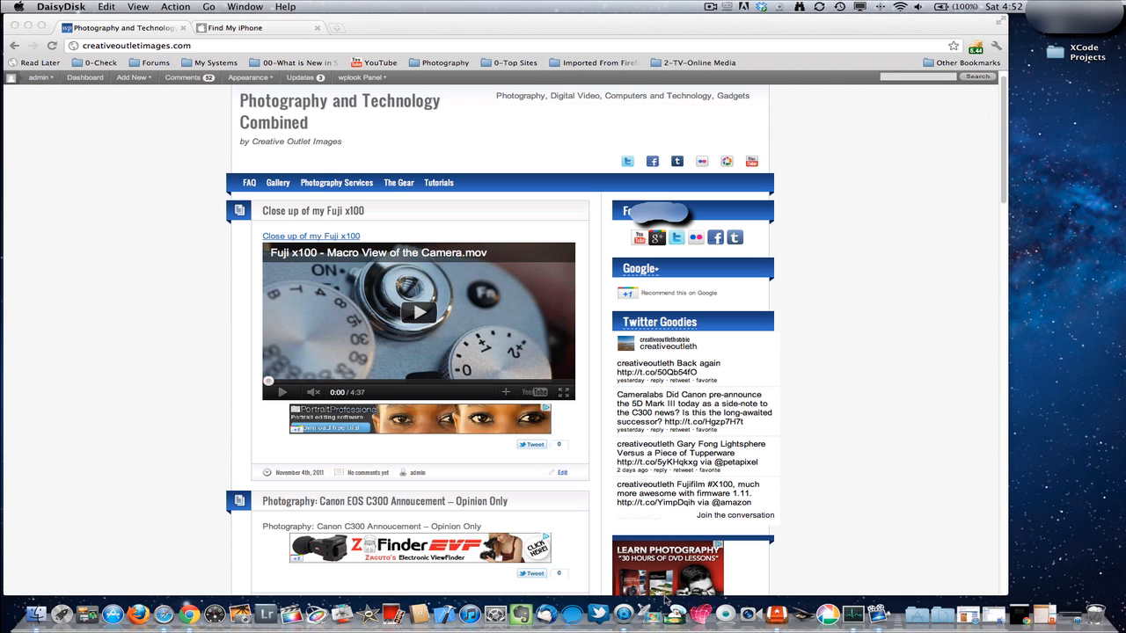
mouse_move(726, 607)
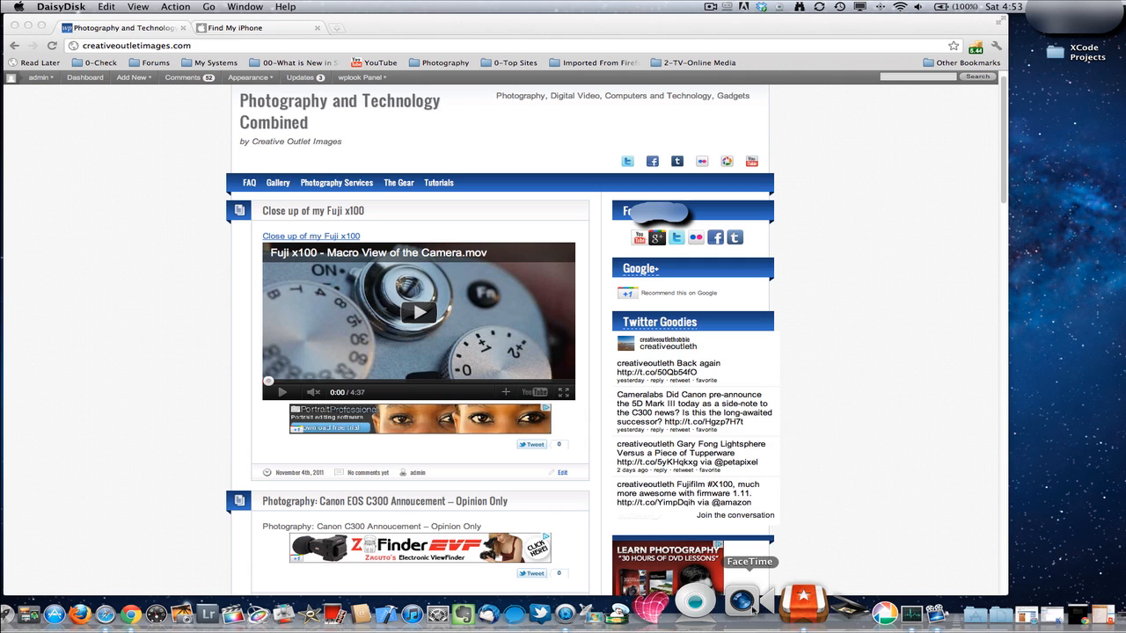
mouse_move(787, 602)
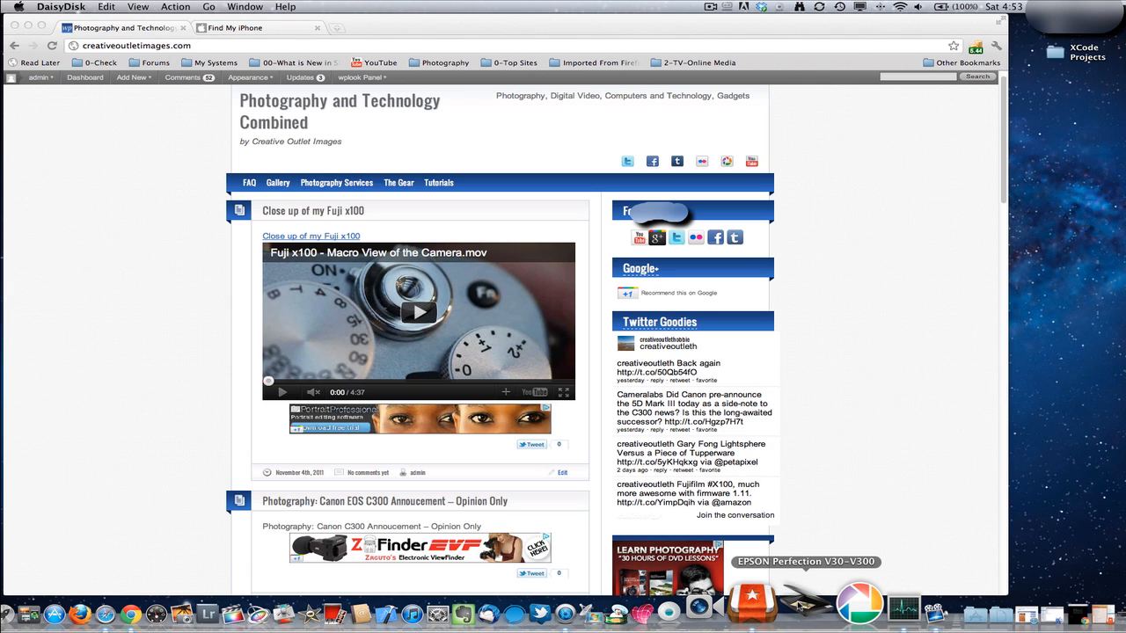
mouse_move(813, 602)
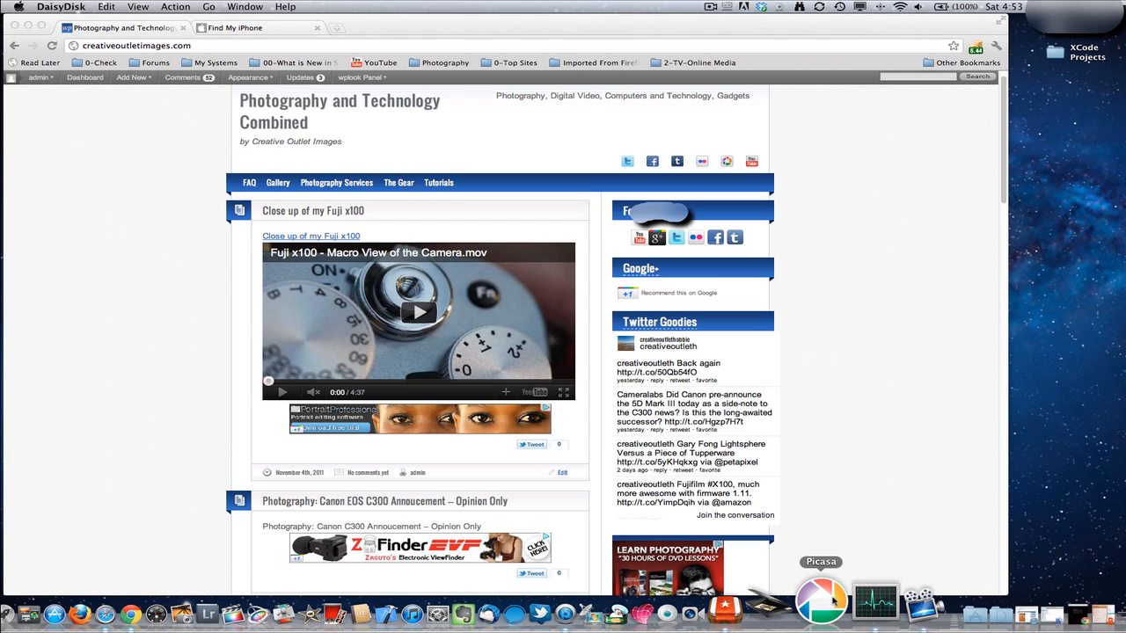
mouse_move(862, 603)
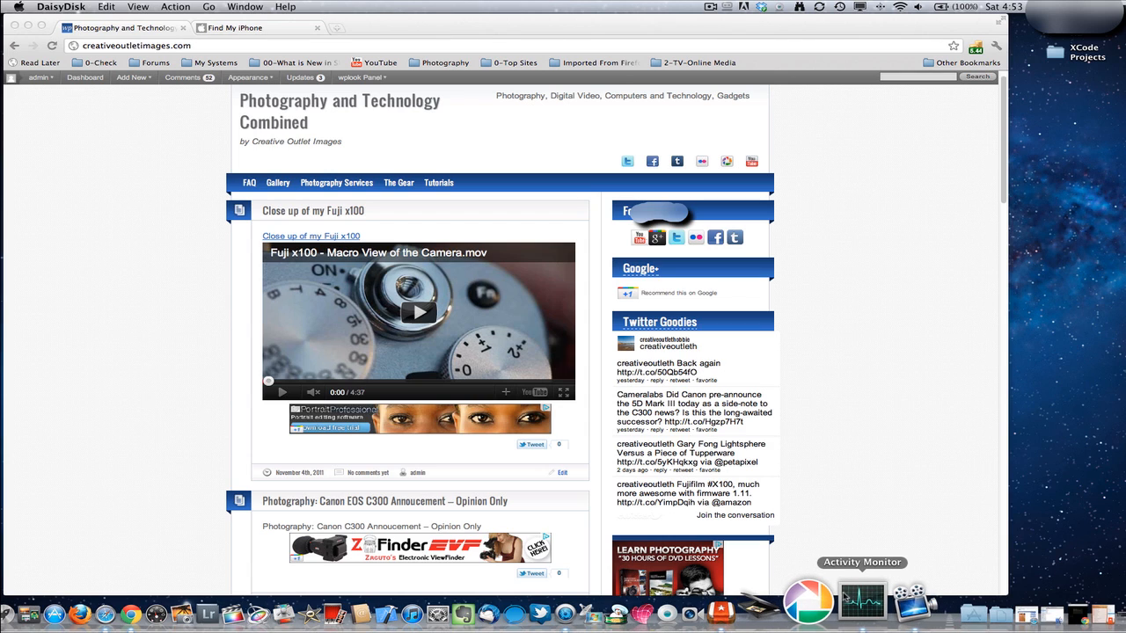
mouse_move(808, 601)
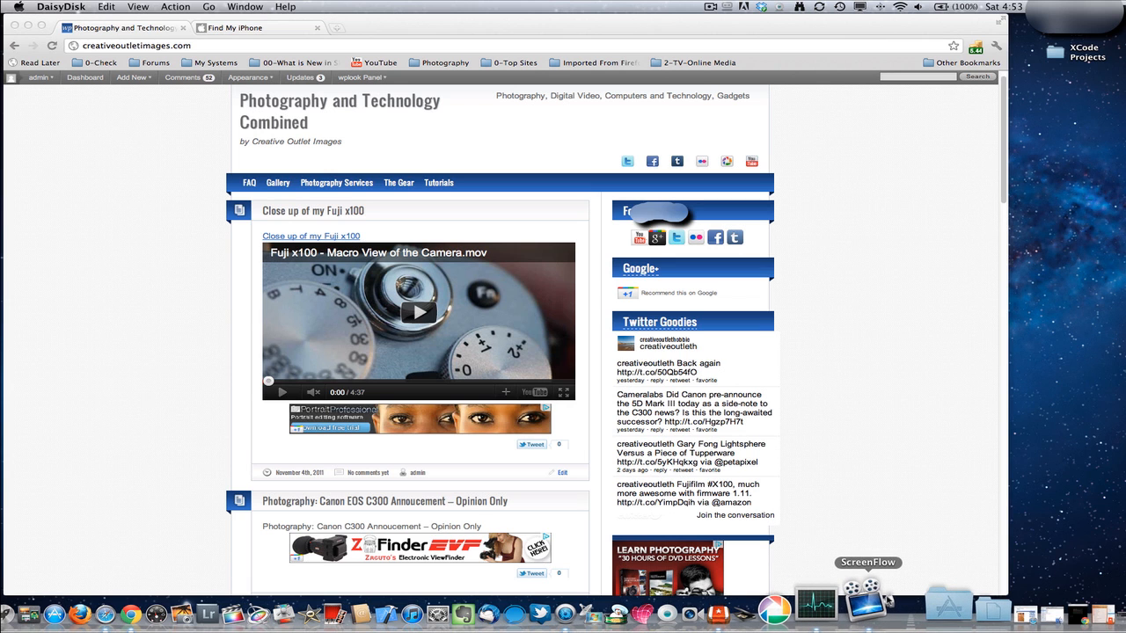
mouse_move(952, 602)
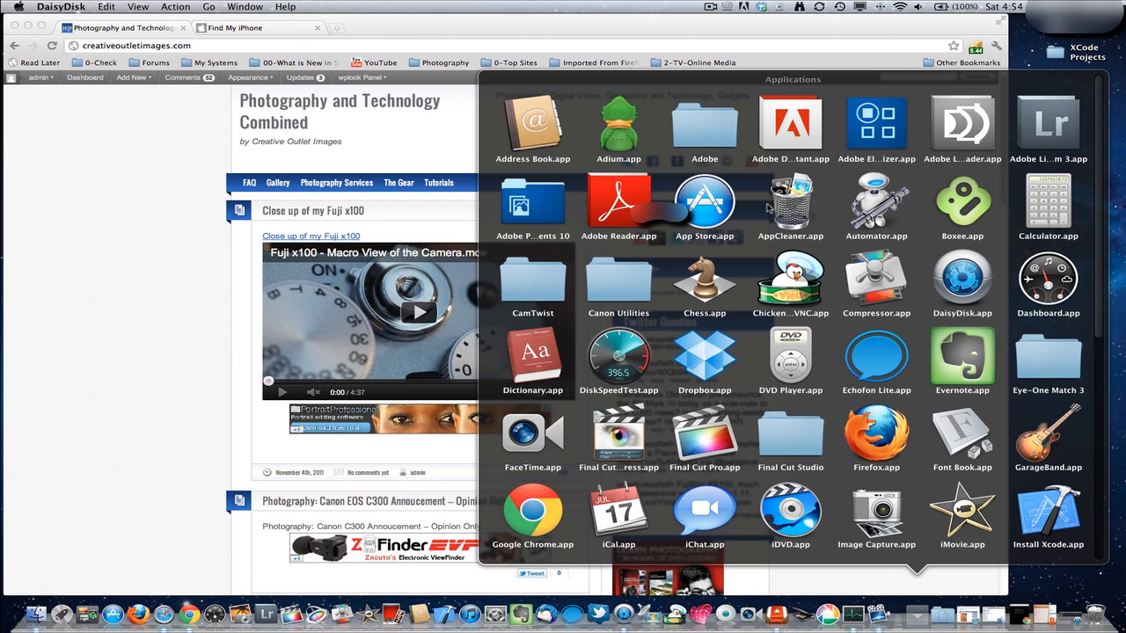
mouse_move(758, 219)
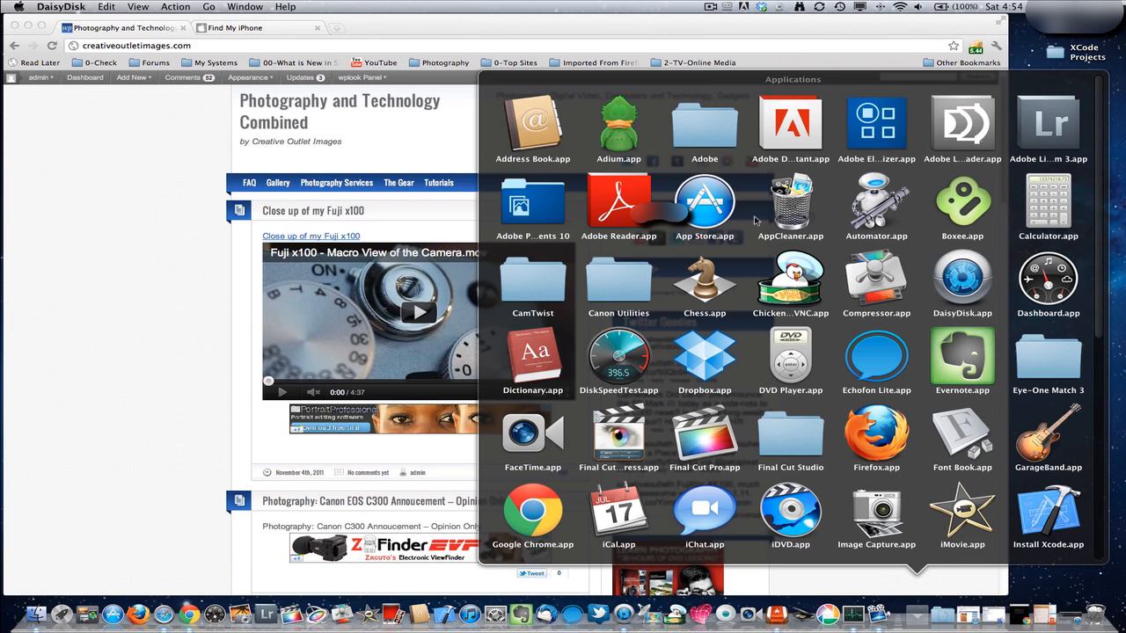
mouse_move(707, 362)
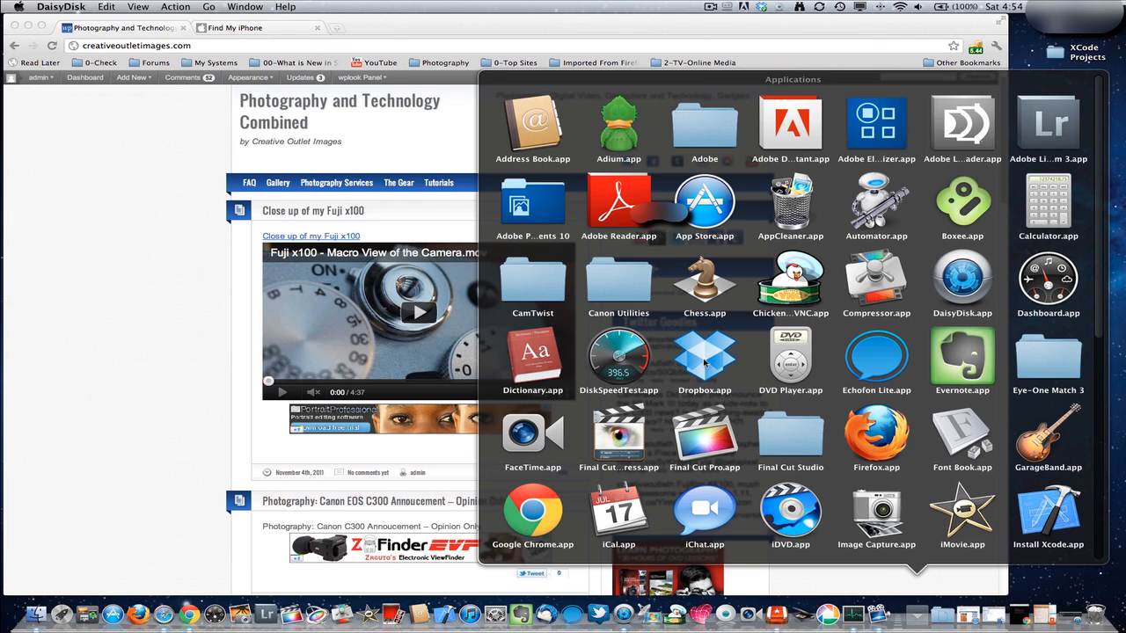
mouse_move(3, 341)
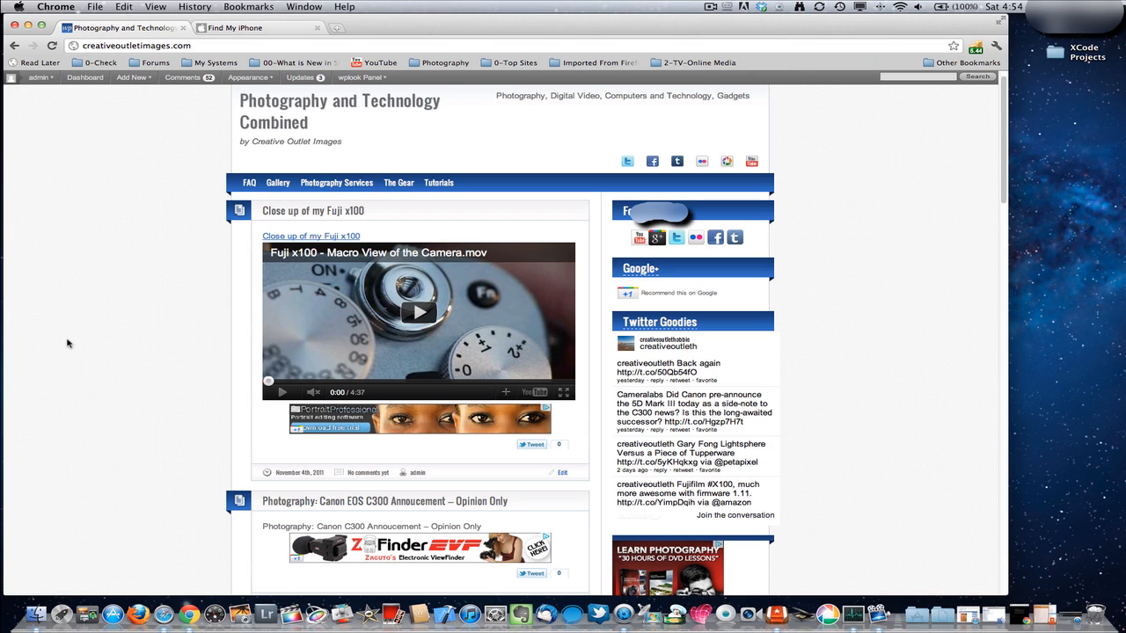
mouse_move(177, 461)
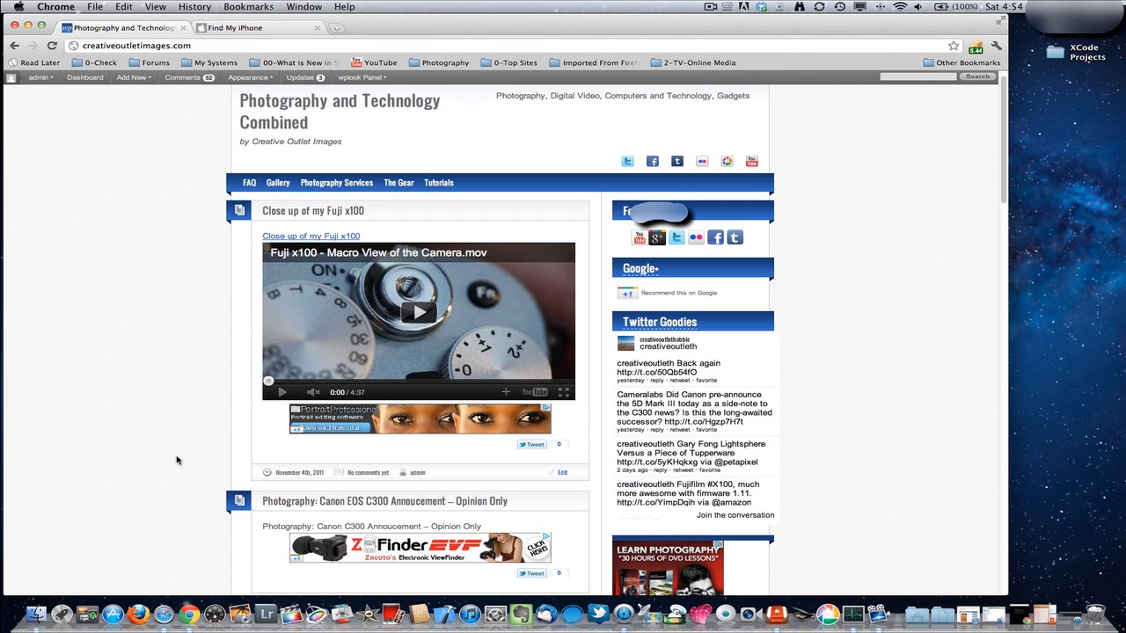
mouse_move(269, 600)
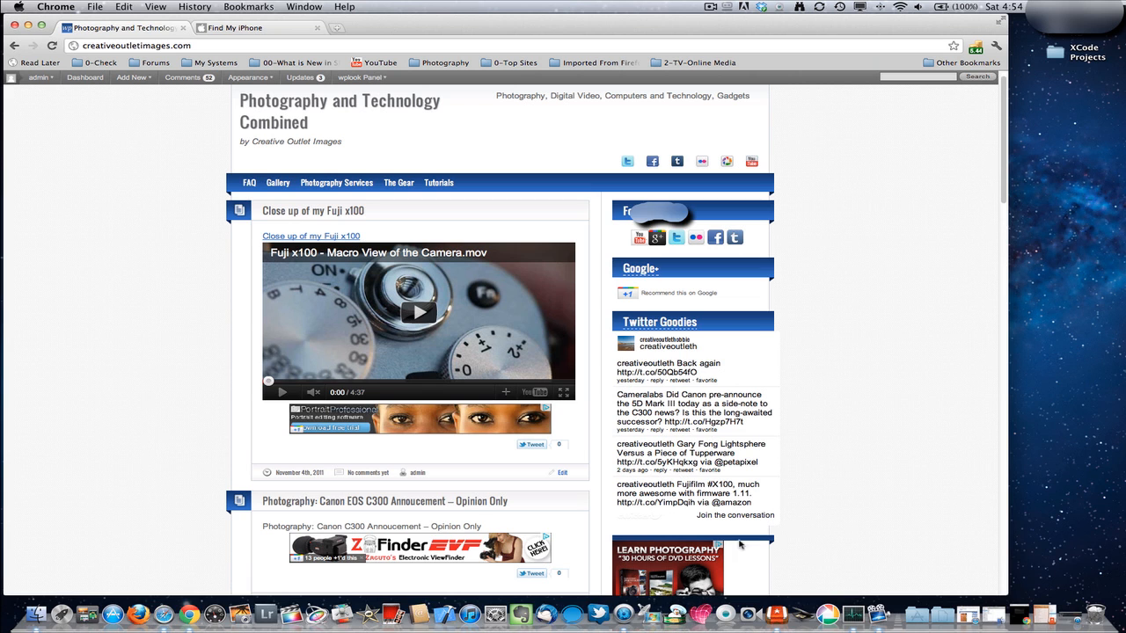
Reopen the Applications stack from the Dock.
left_click(918, 613)
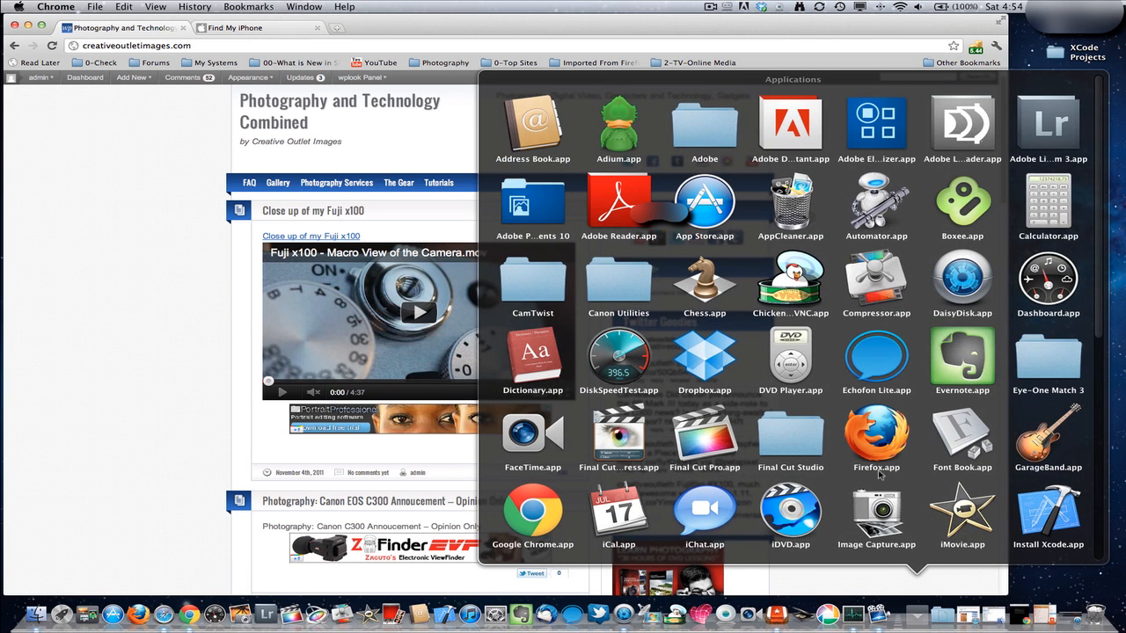
mouse_move(977, 317)
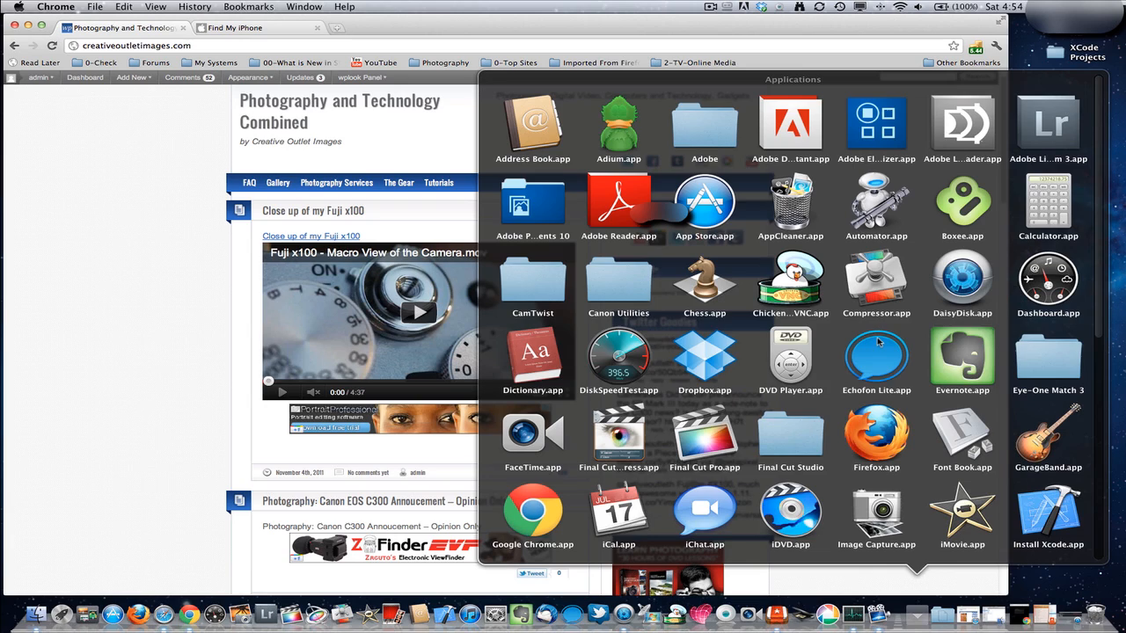
Scroll down through the Applications stack grid.
scroll("down", 3)
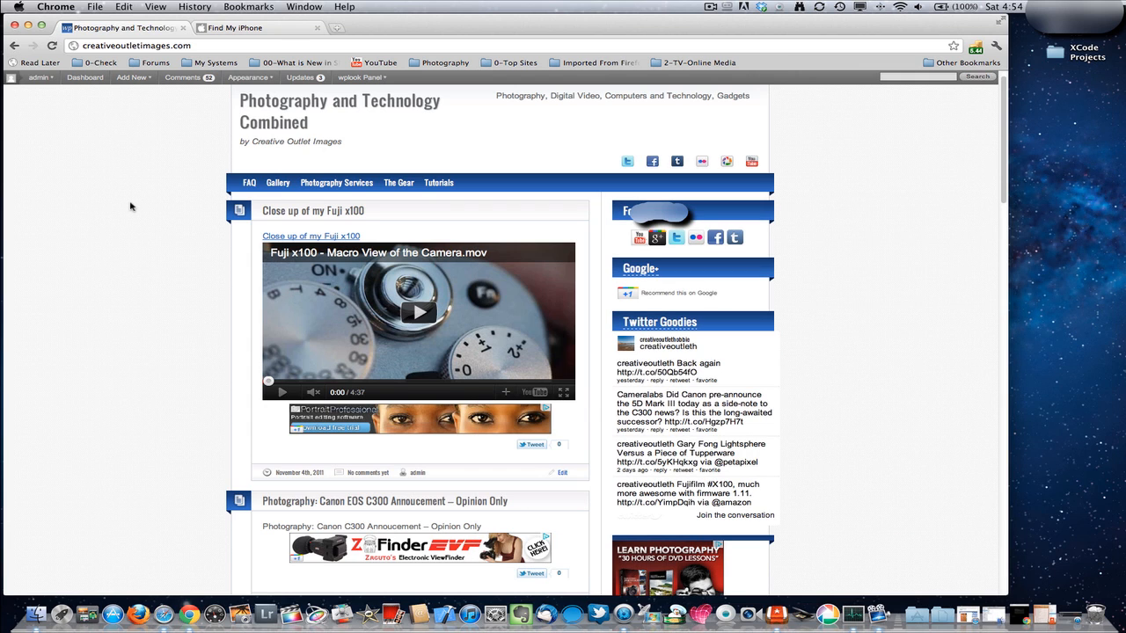
mouse_move(160, 201)
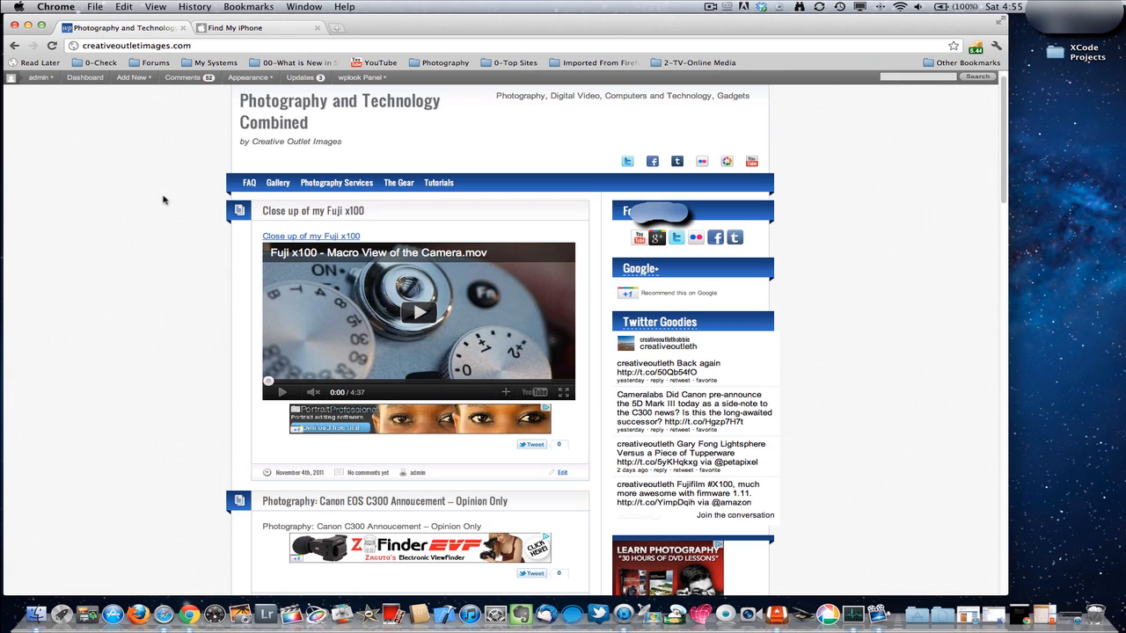
mouse_move(145, 208)
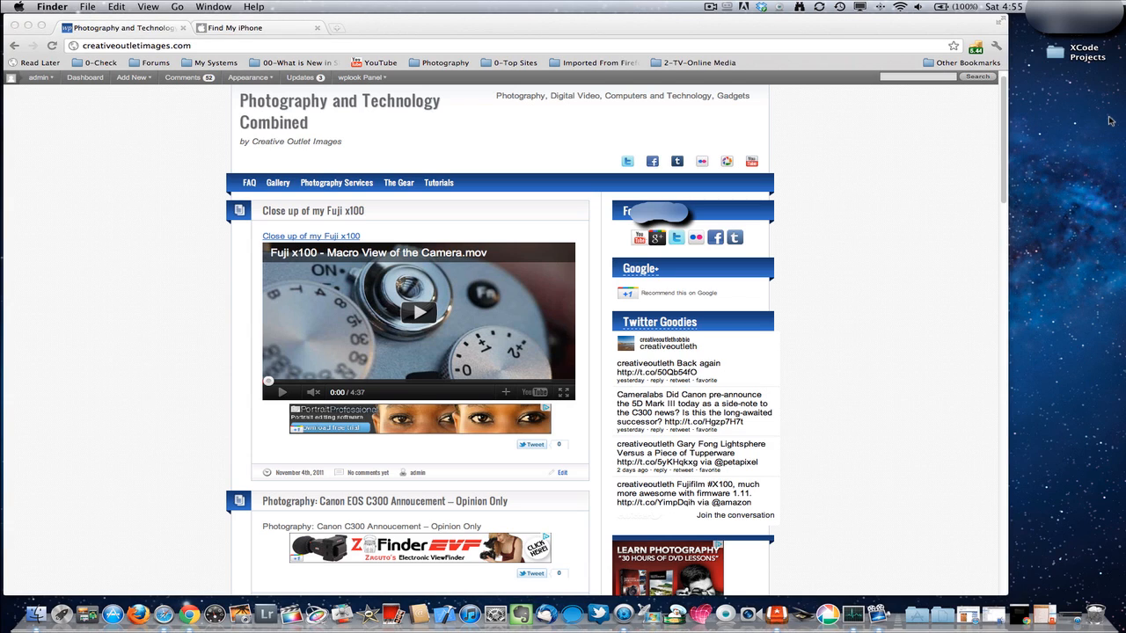
mouse_move(921, 171)
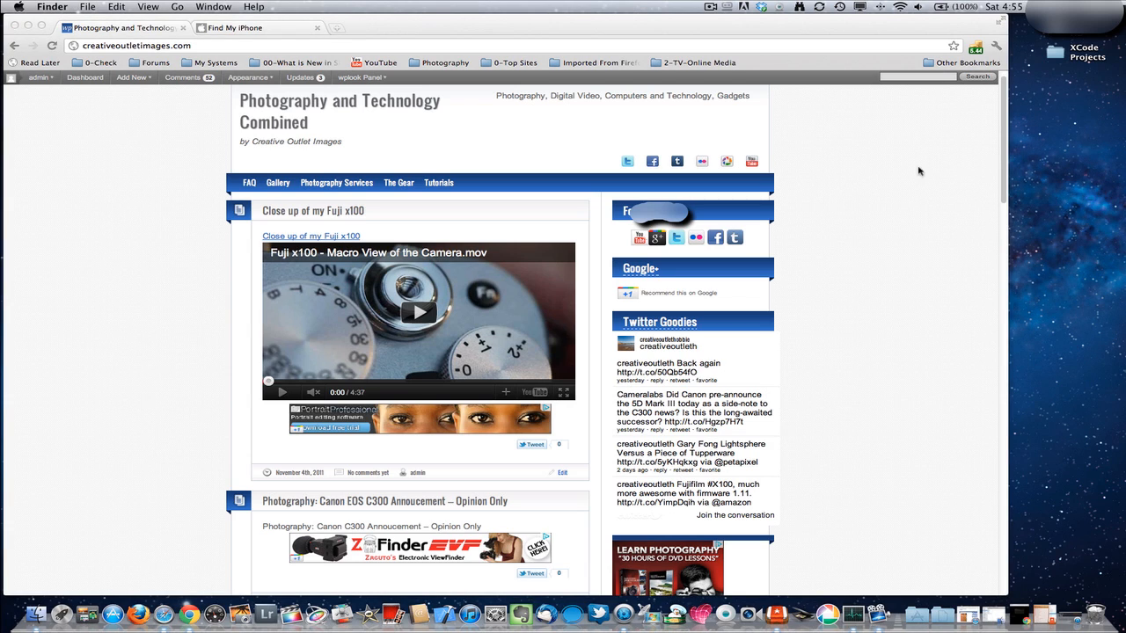